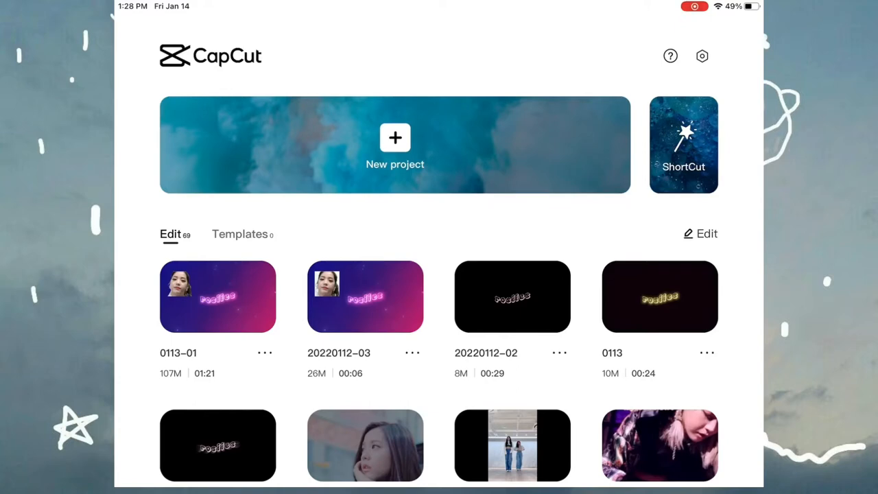
- Start a new project and browse the stock video library for the black clip
click(395, 137)
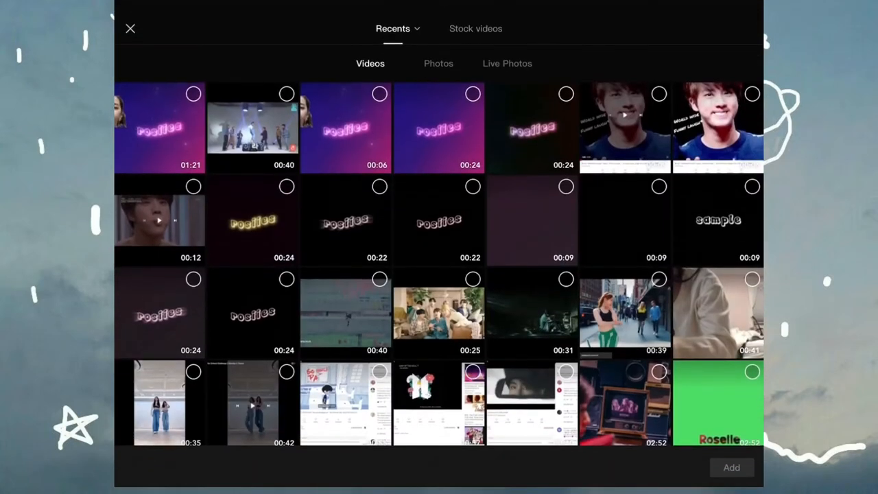
click(475, 27)
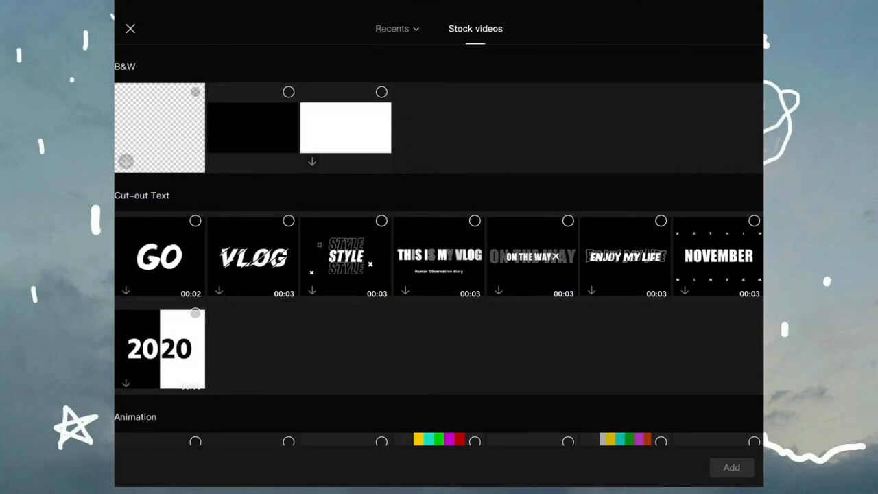
scroll(down, 3)
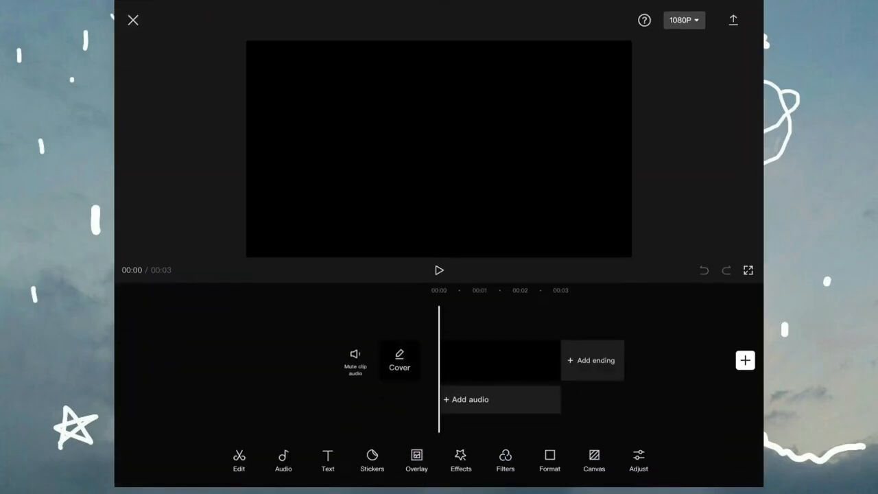
- Add a new text layer and choose the bubbly outlined font for it
click(467, 359)
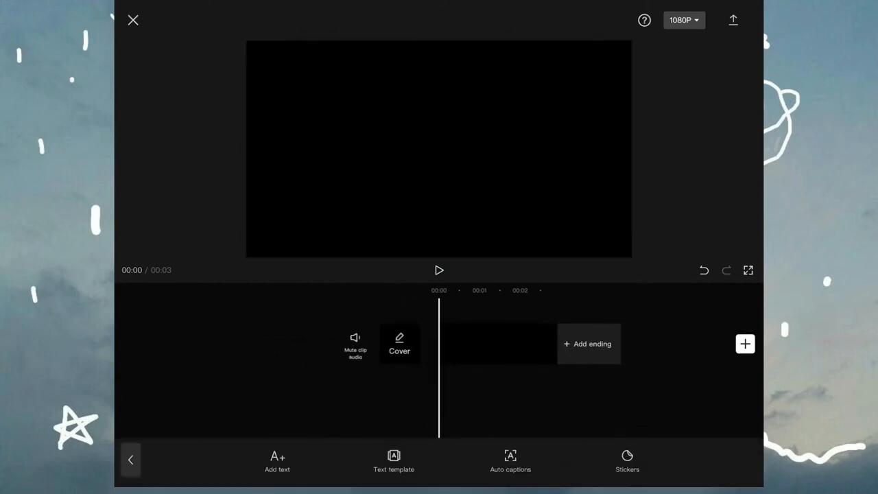
click(277, 461)
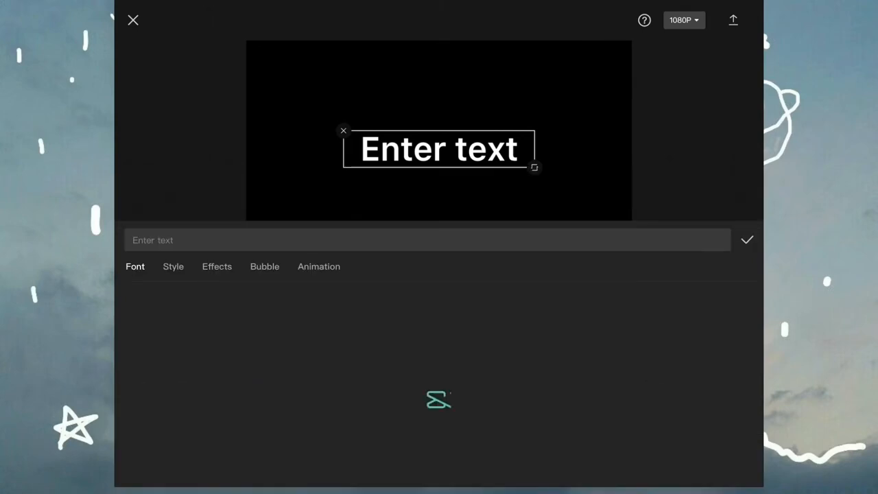
click(134, 266)
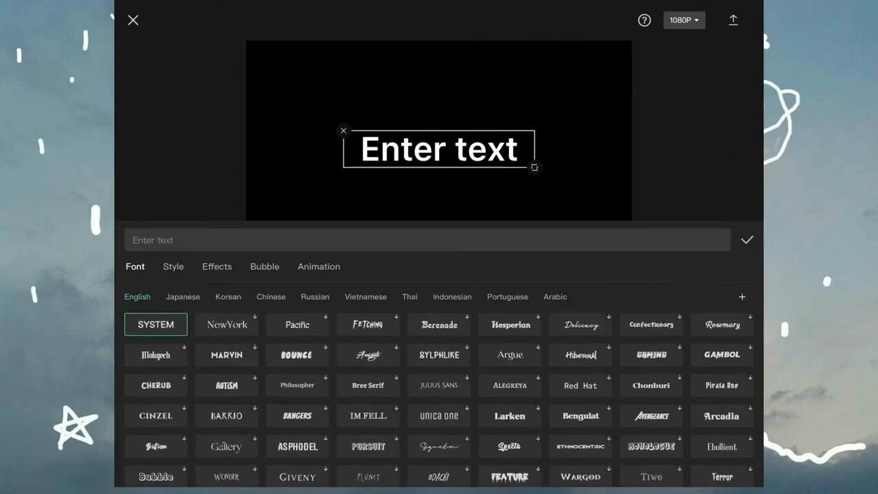
scroll(down, 3)
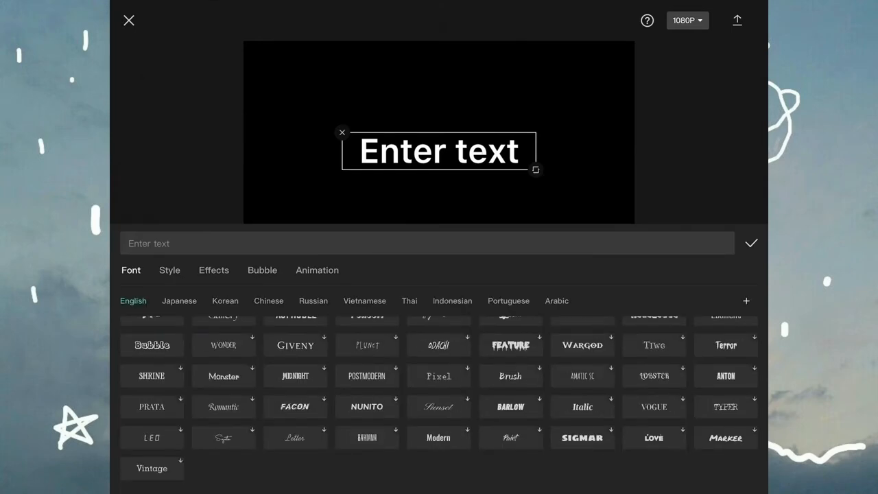
click(150, 346)
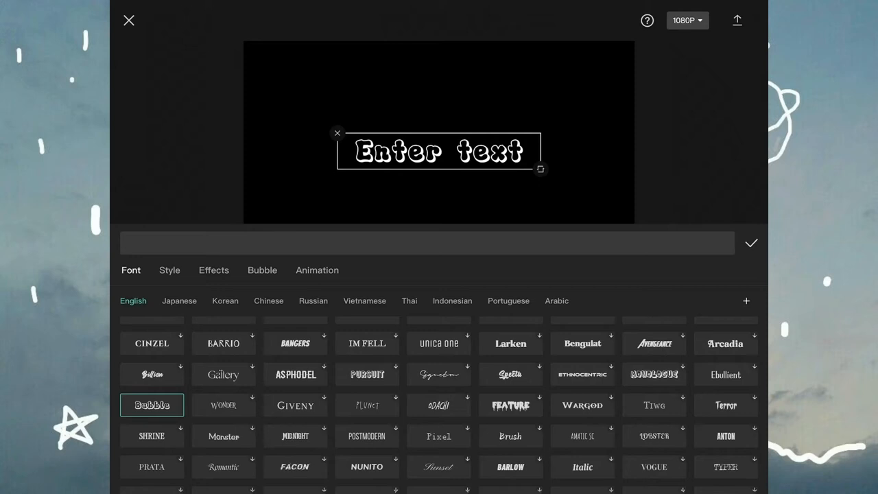
- Enter 'Sample' as the text content and confirm it
click(425, 241)
text(aam)
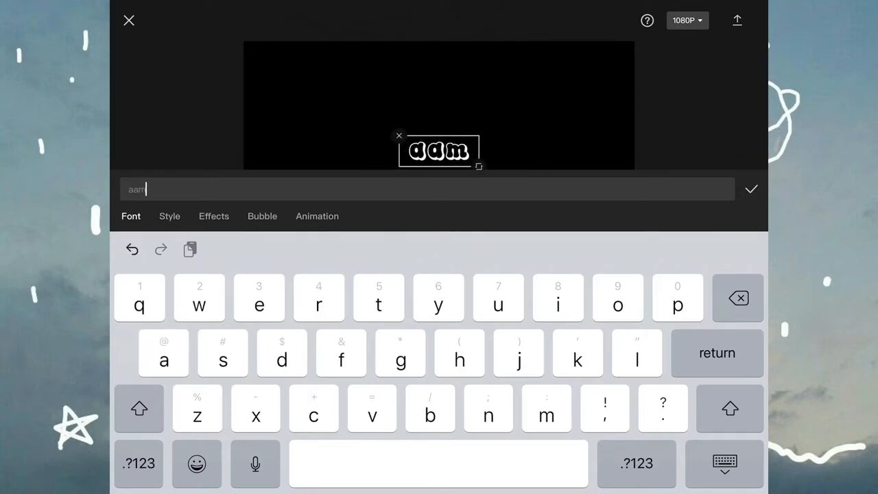
text(Sample)
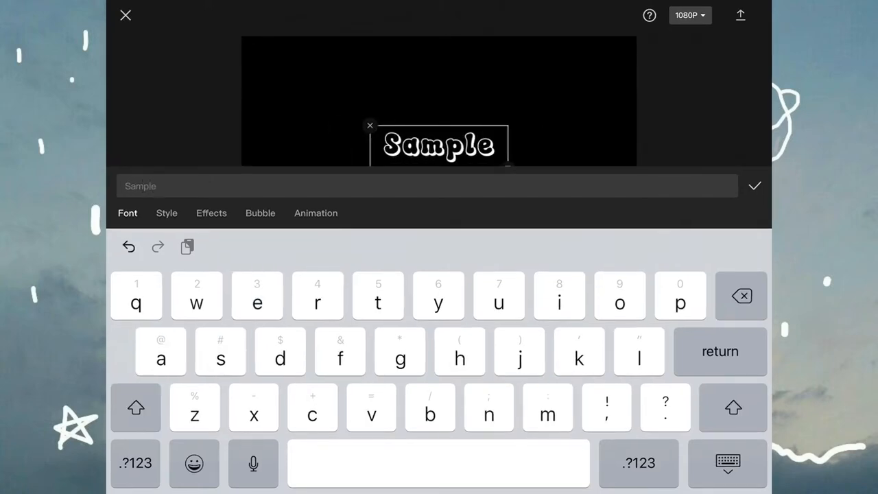
click(754, 186)
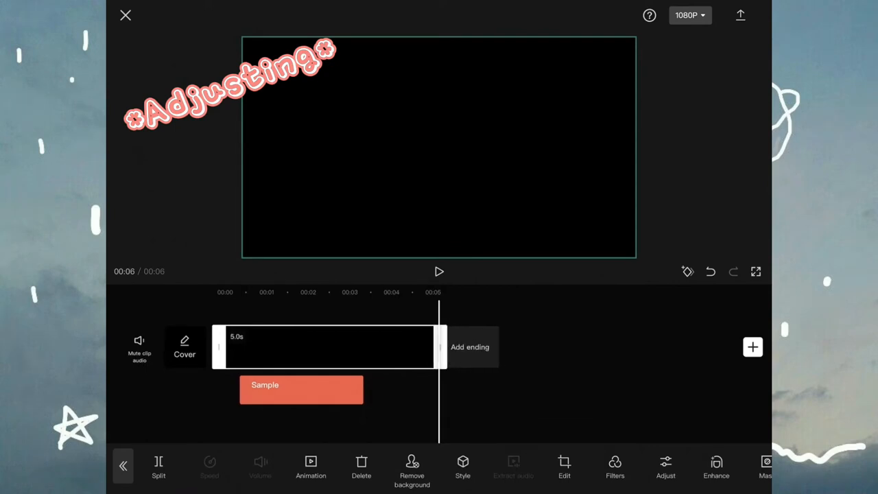
- Select the Sample text clip and go to its animation options
click(300, 389)
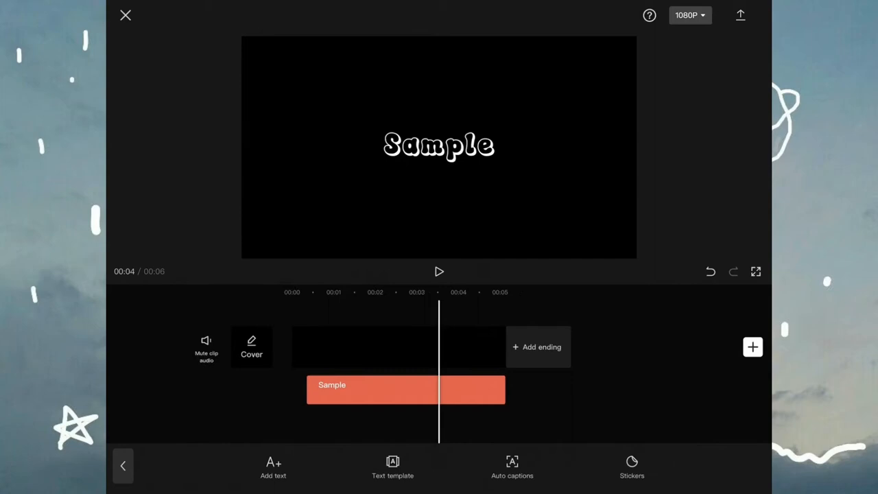
click(438, 271)
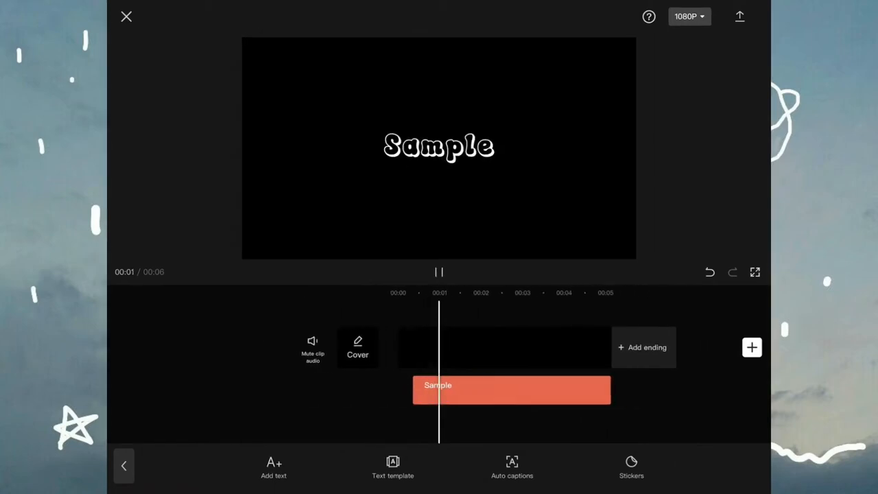
click(510, 390)
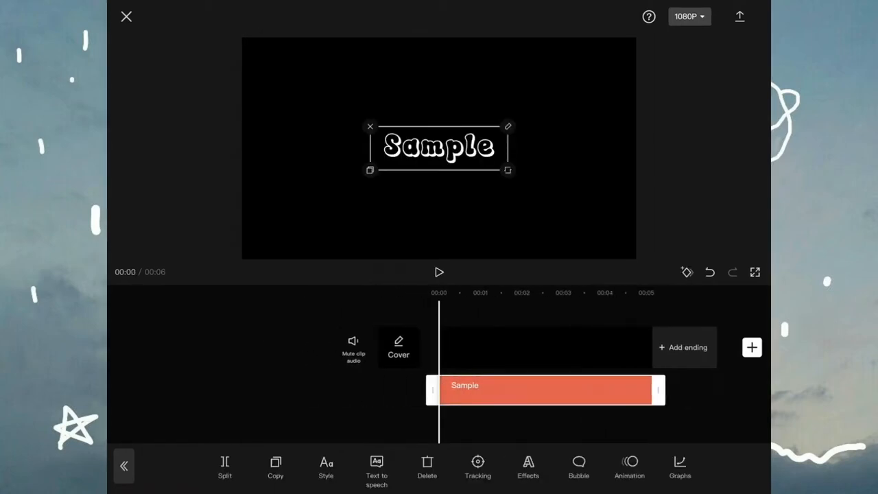
click(326, 466)
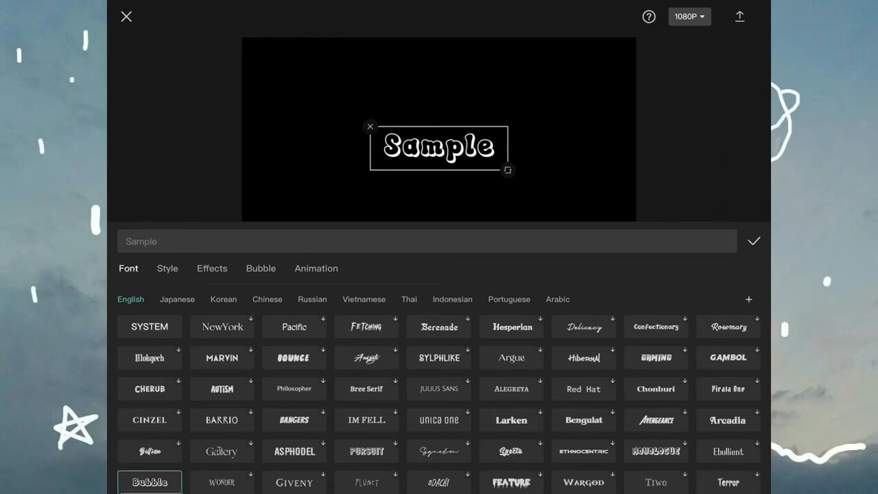
click(315, 267)
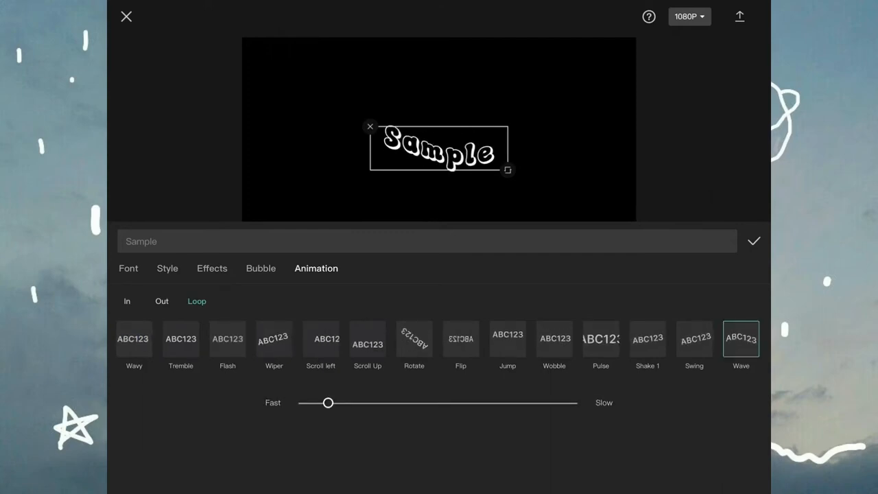
- Apply the looping Wave animation slowed to 2.1 s, then start the export
drag(327, 403, 414, 404)
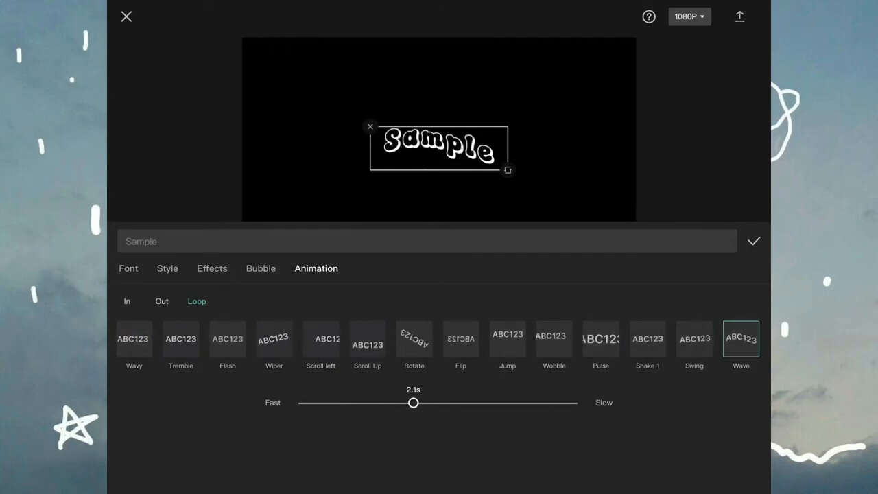
click(753, 242)
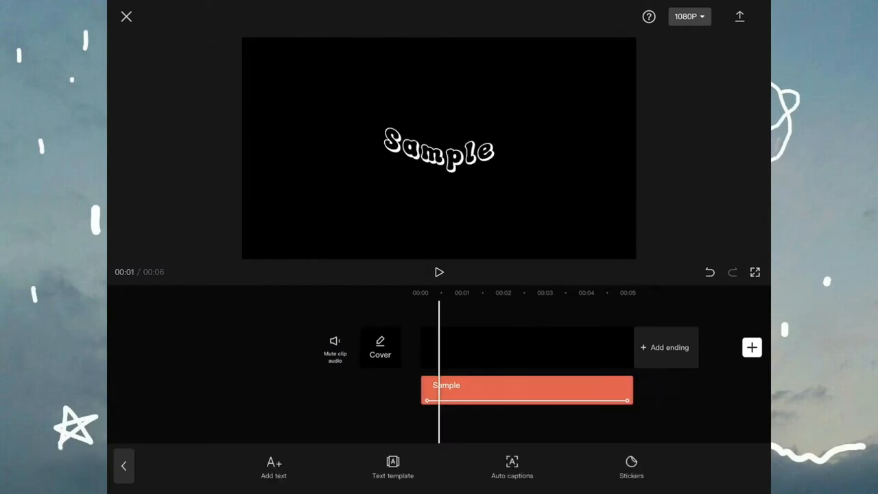
click(739, 17)
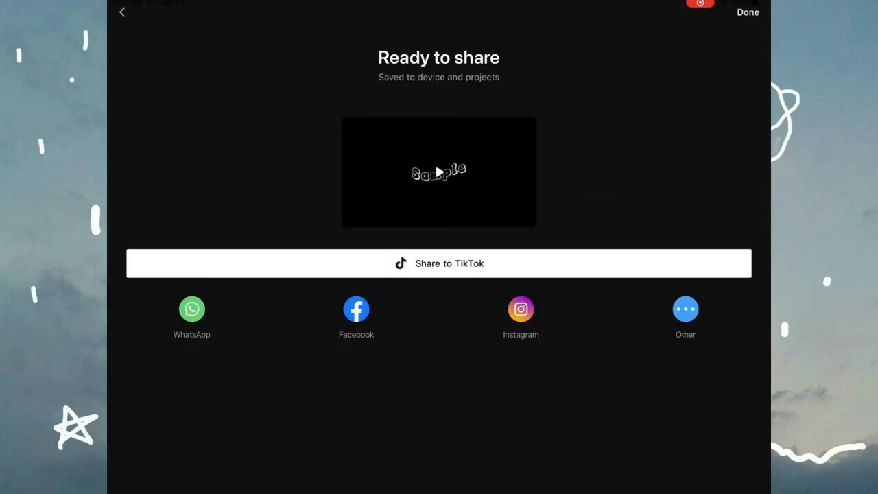
- Bring the exported wavy Sample video into a new project and play it back
click(122, 12)
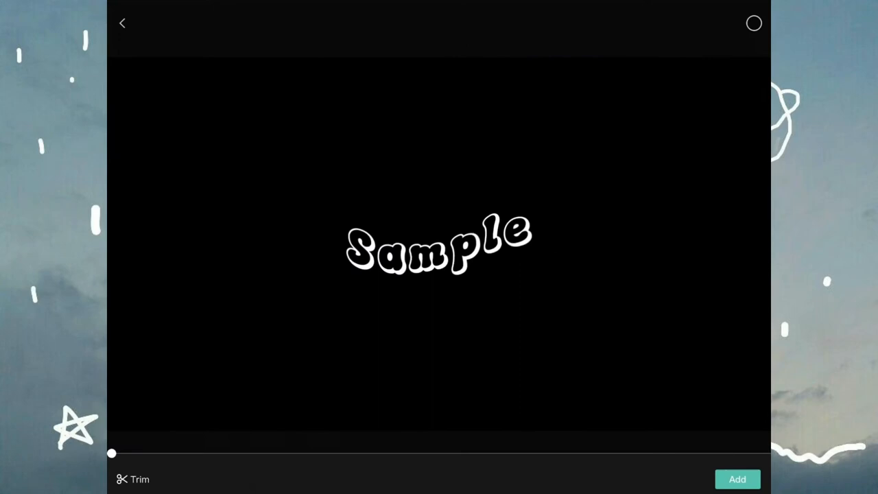
click(736, 479)
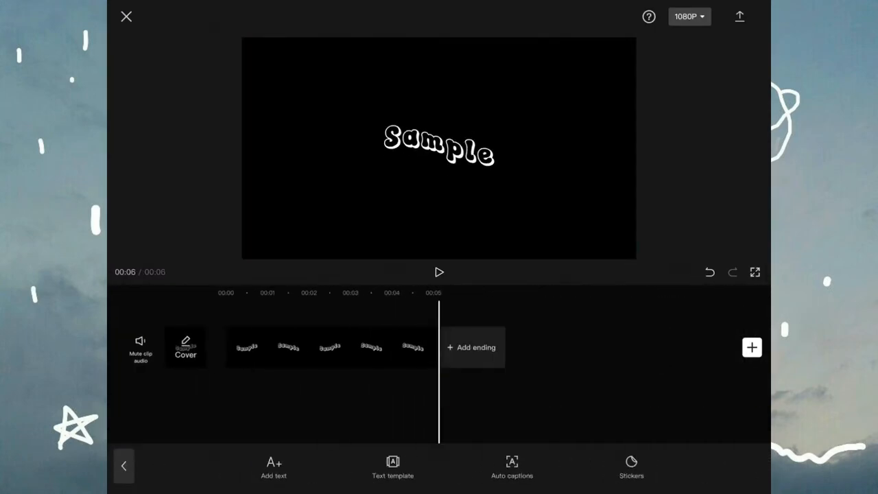
click(438, 271)
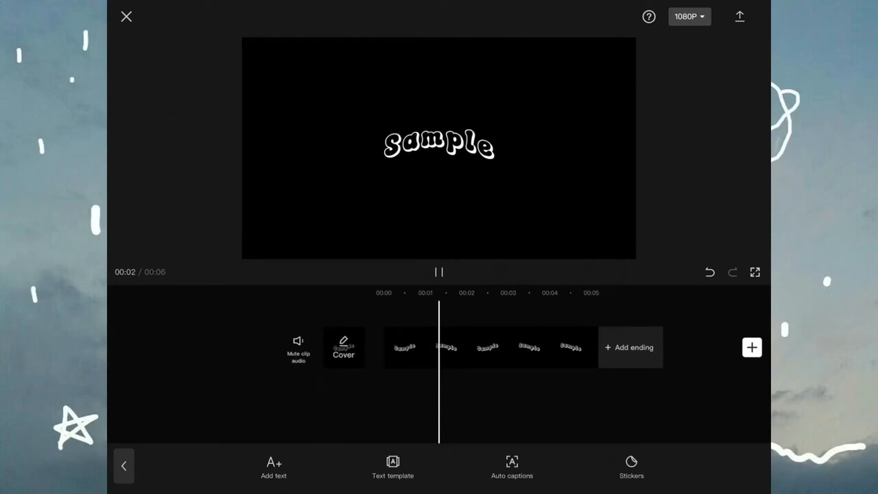
click(439, 271)
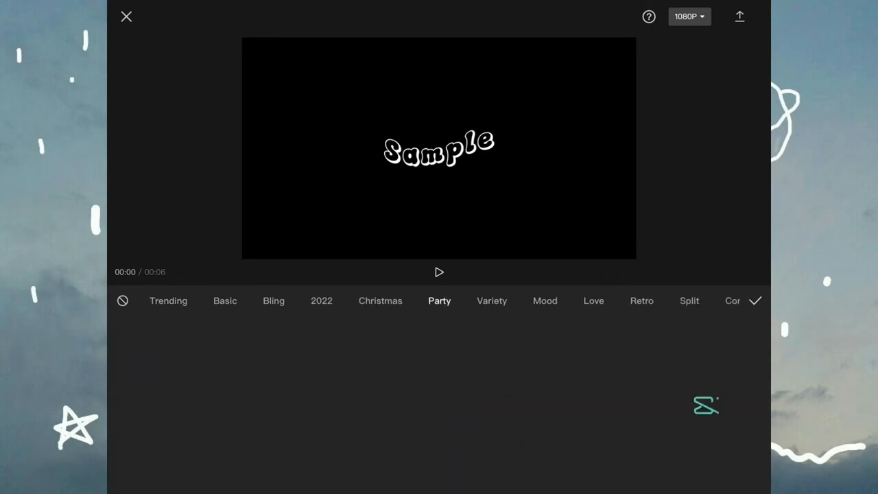
- Apply the Colorful effect from the Party category to tint the text pink
click(438, 301)
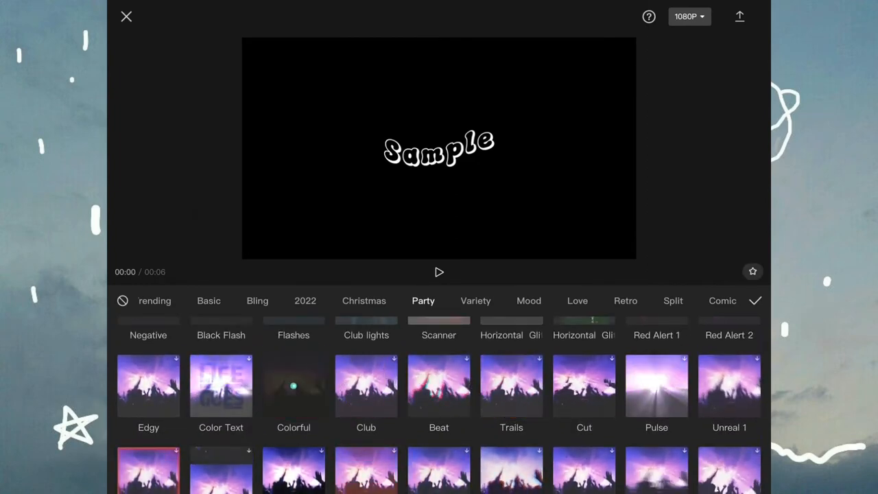
click(293, 386)
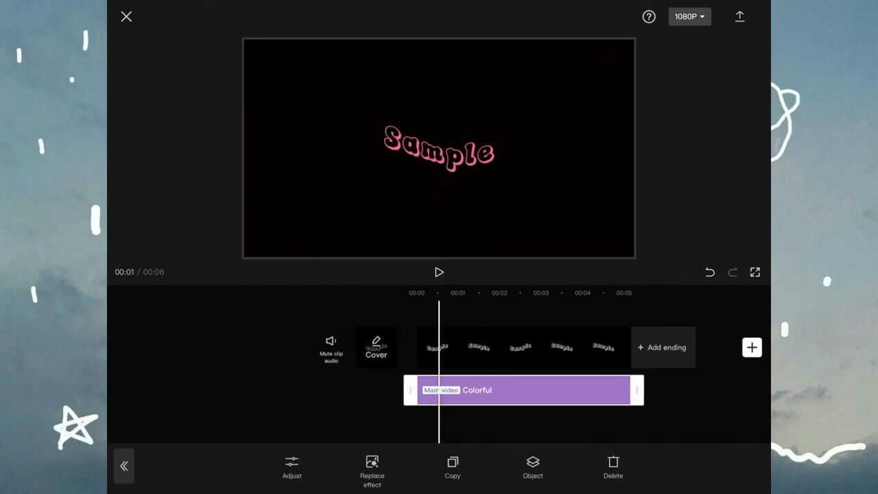
- Add the Luminance effect from the Mood category and go to its adjustments
click(371, 469)
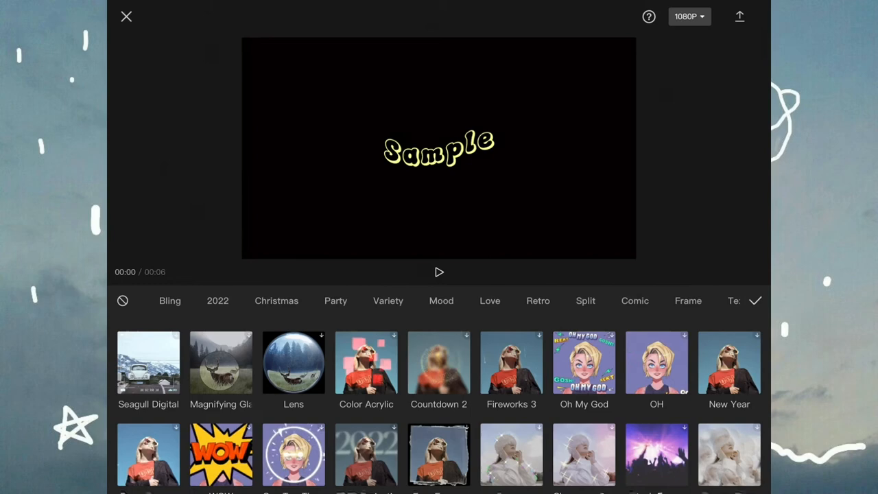
click(442, 300)
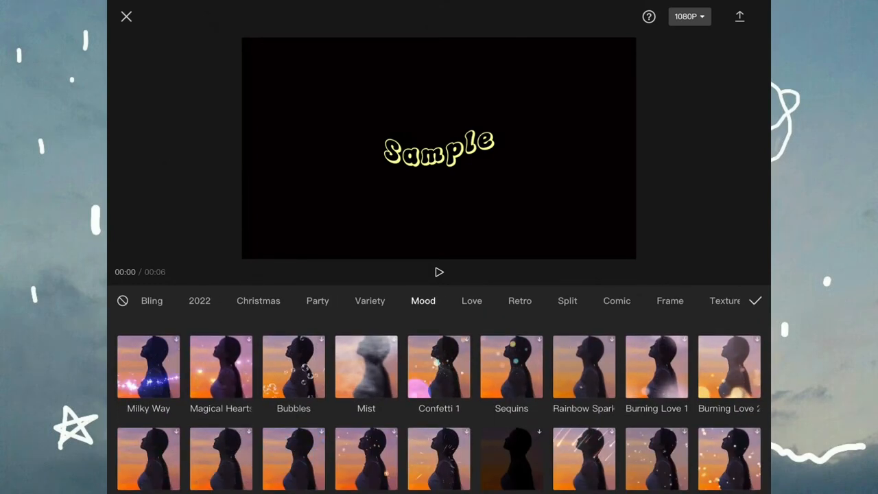
scroll(down, 3)
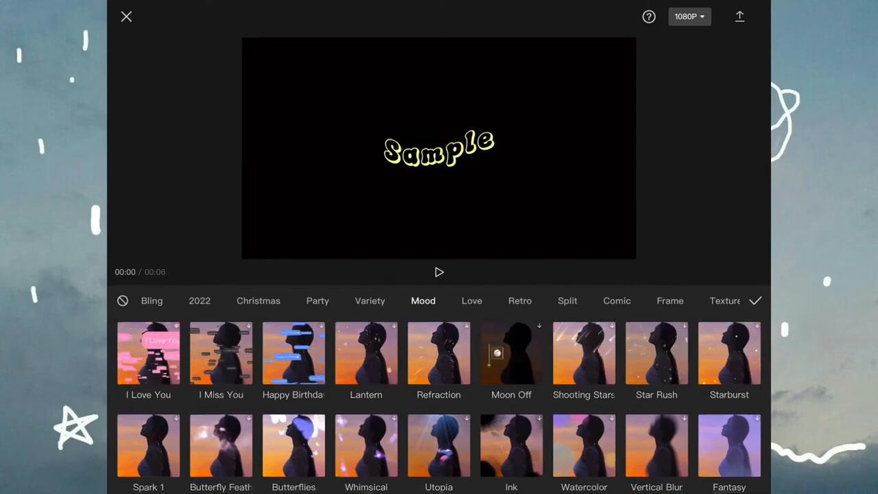
scroll(down, 3)
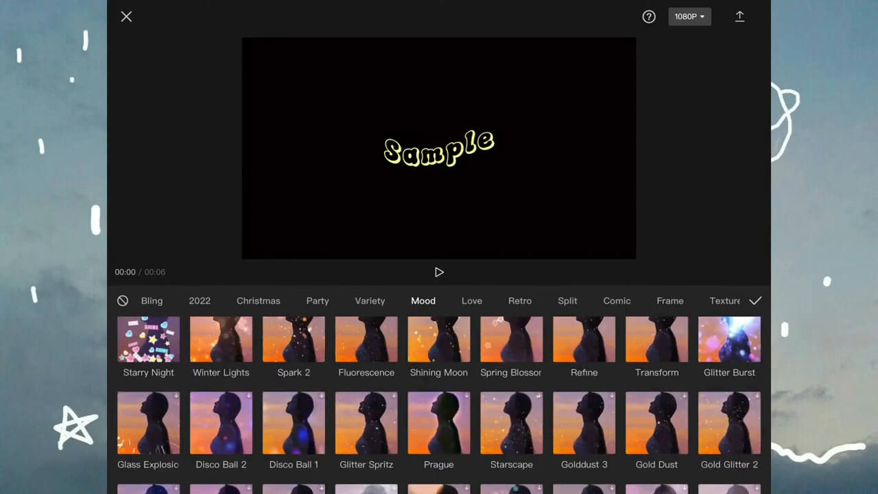
scroll(down, 3)
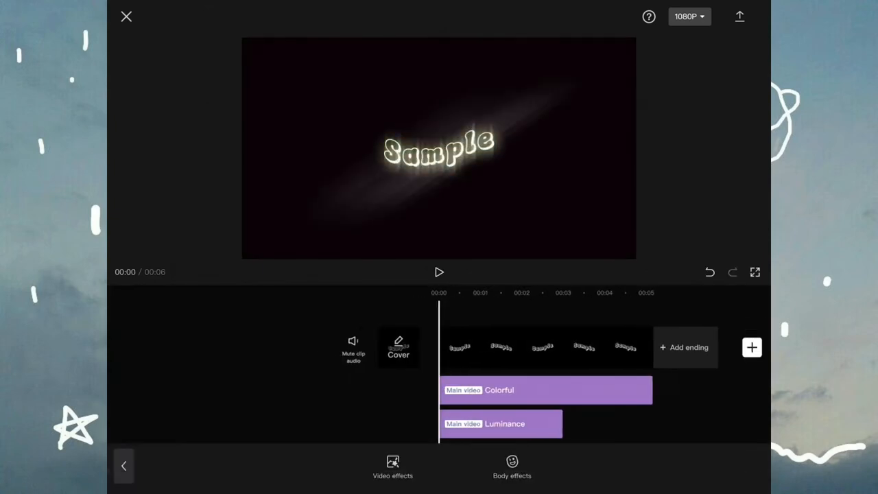
click(500, 422)
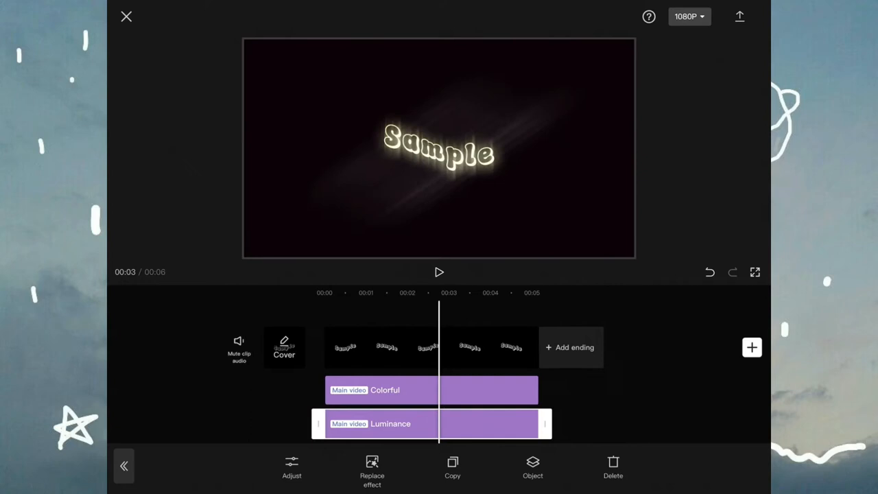
click(291, 467)
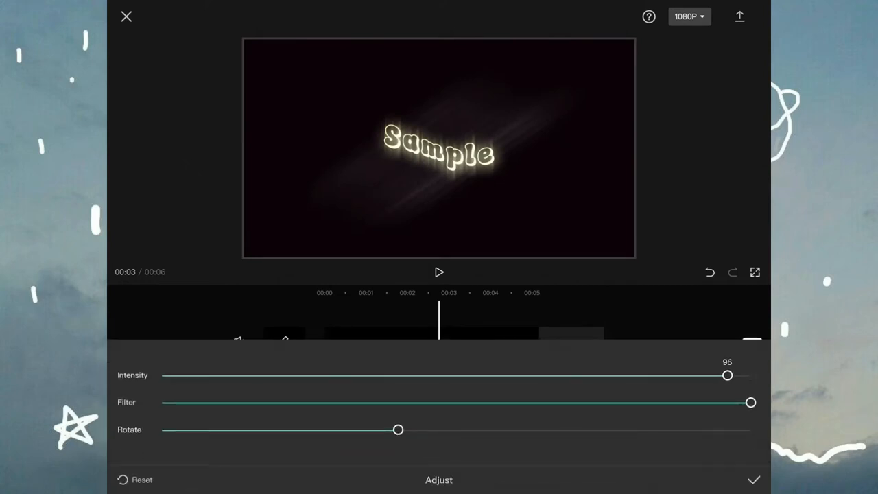
- Lower Luminance intensity to about half and filter strength to 95, then confirm
drag(728, 374, 587, 374)
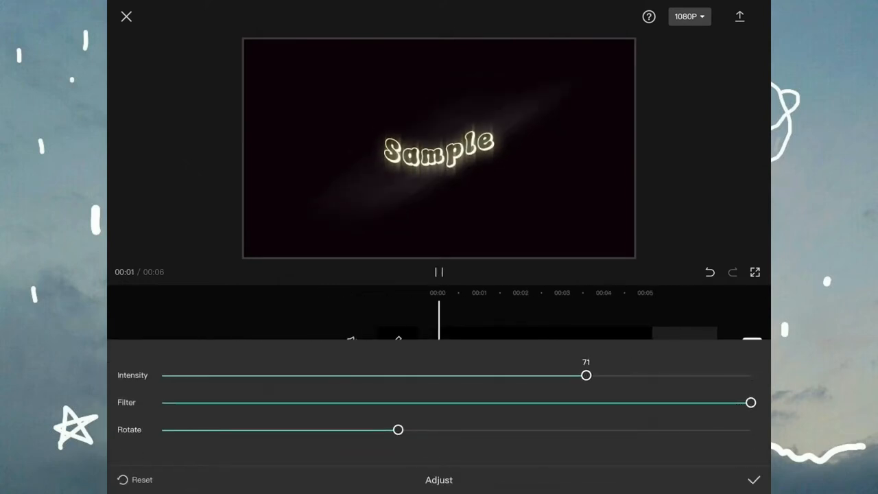
drag(752, 404, 729, 403)
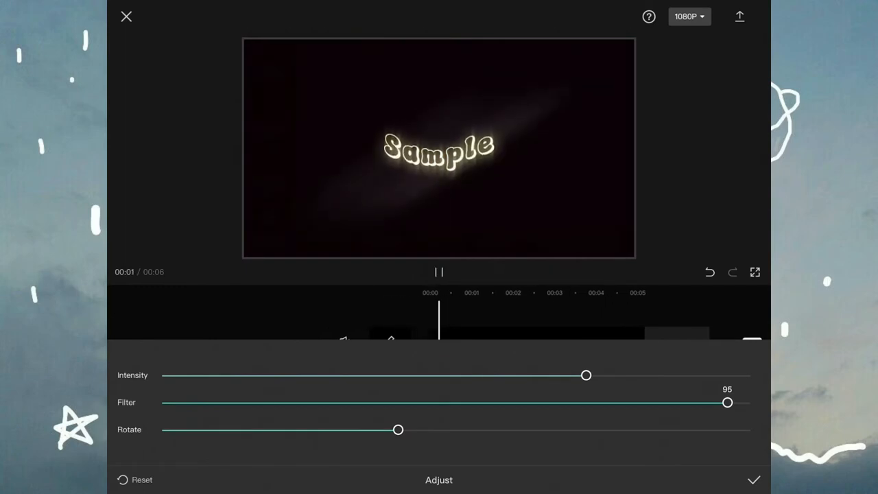
drag(587, 376, 521, 375)
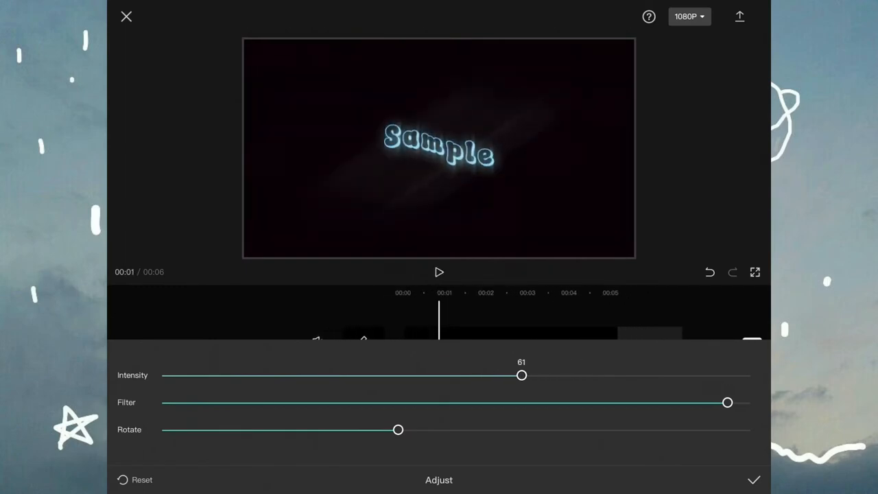
click(439, 271)
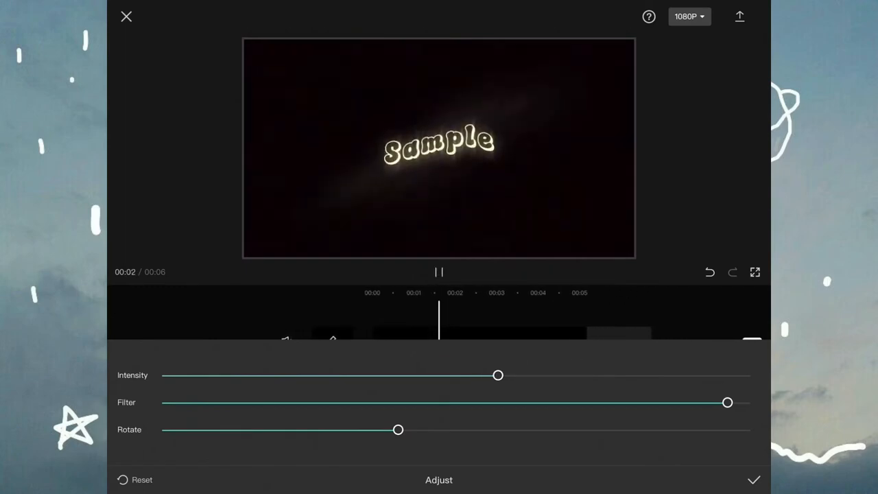
drag(497, 376, 464, 375)
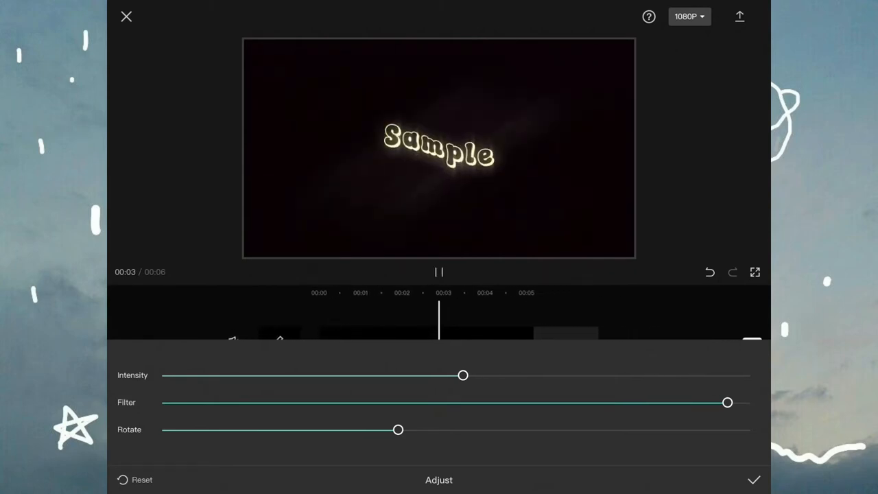
click(755, 480)
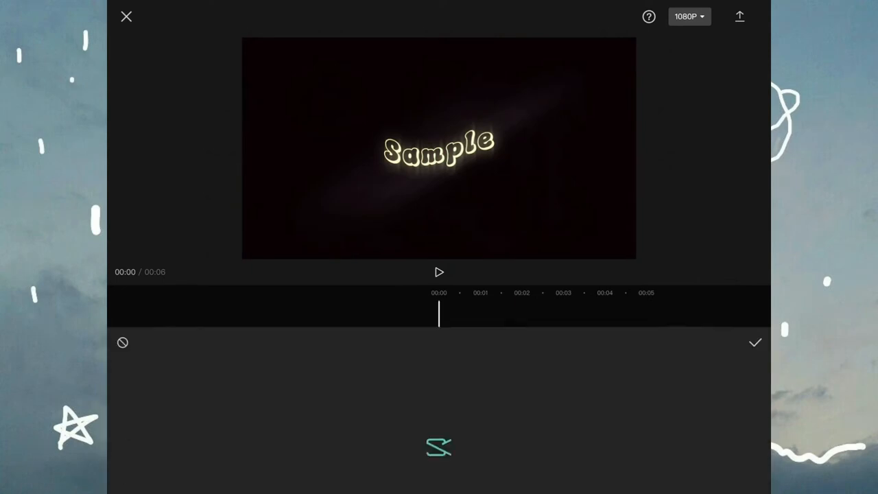
- Add the Angel effect from the Shadow category with its intensity lowered to 34
click(439, 447)
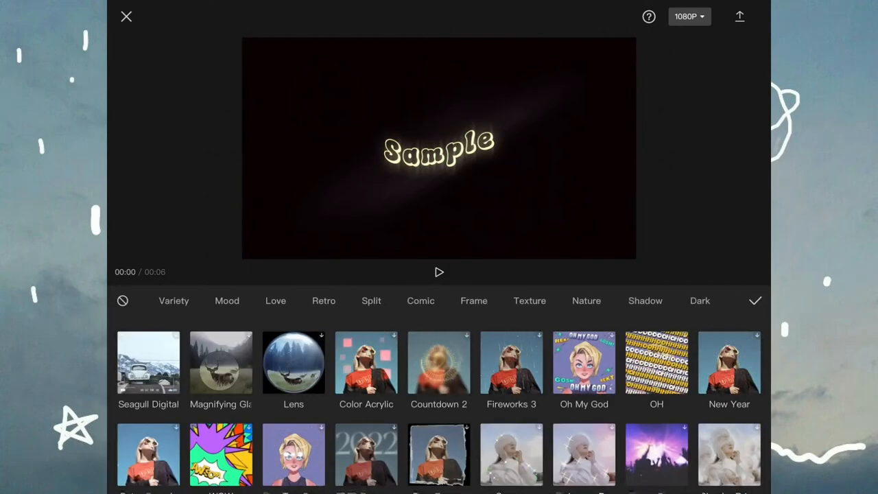
click(645, 301)
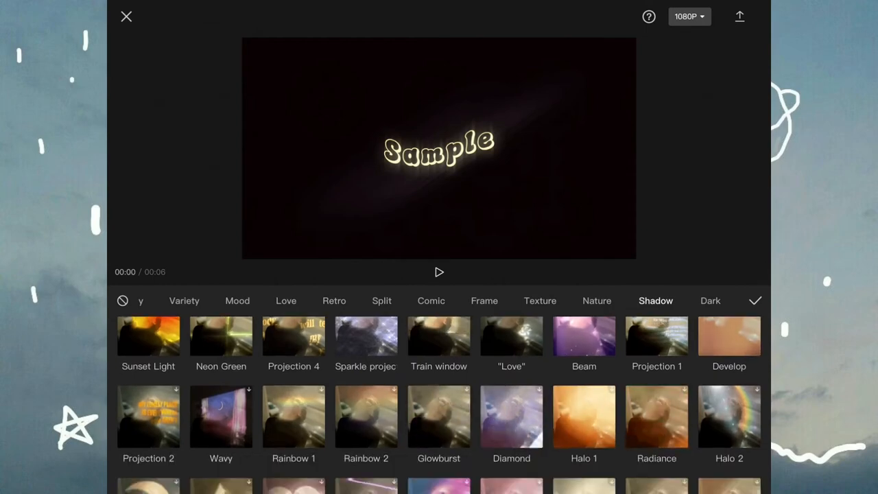
scroll(down, 3)
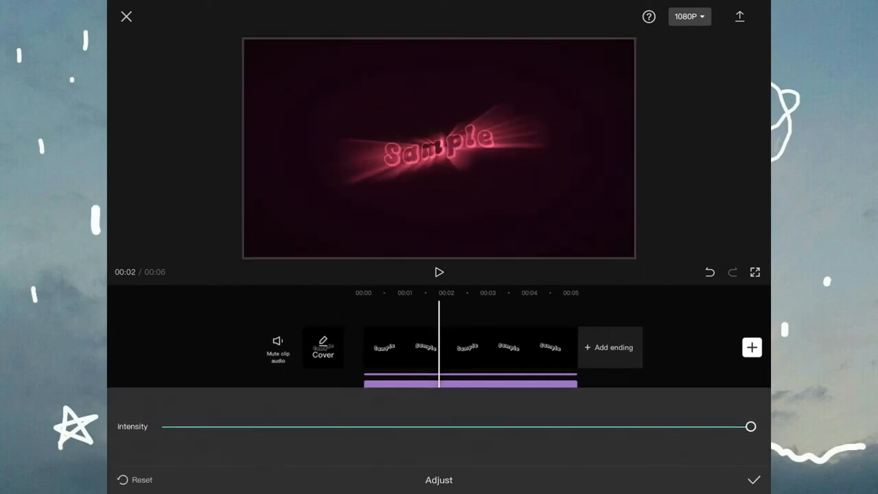
drag(750, 425, 398, 425)
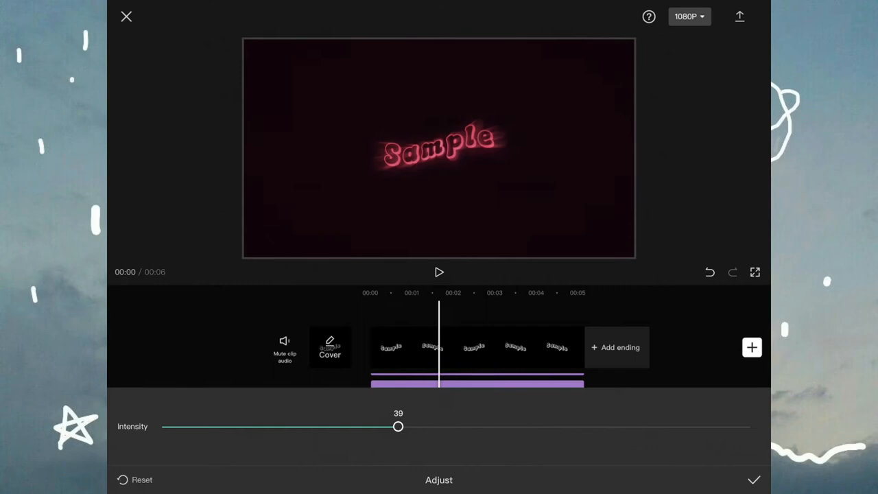
drag(398, 425, 362, 425)
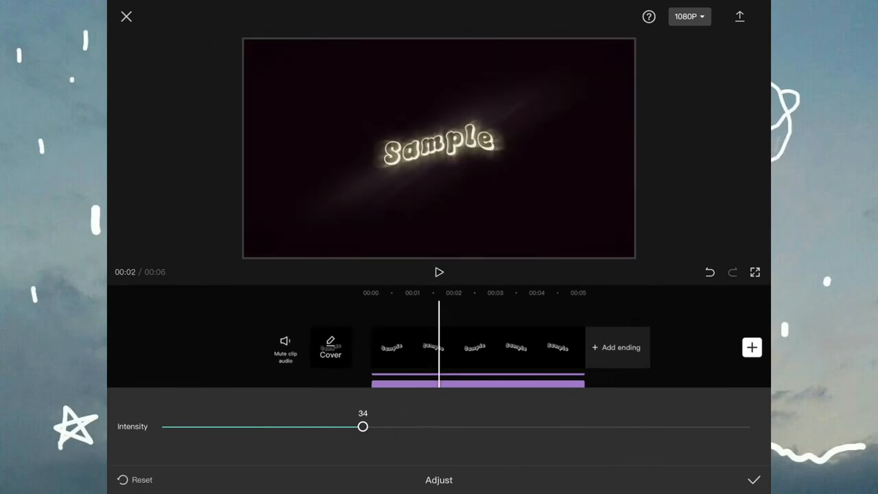
click(439, 272)
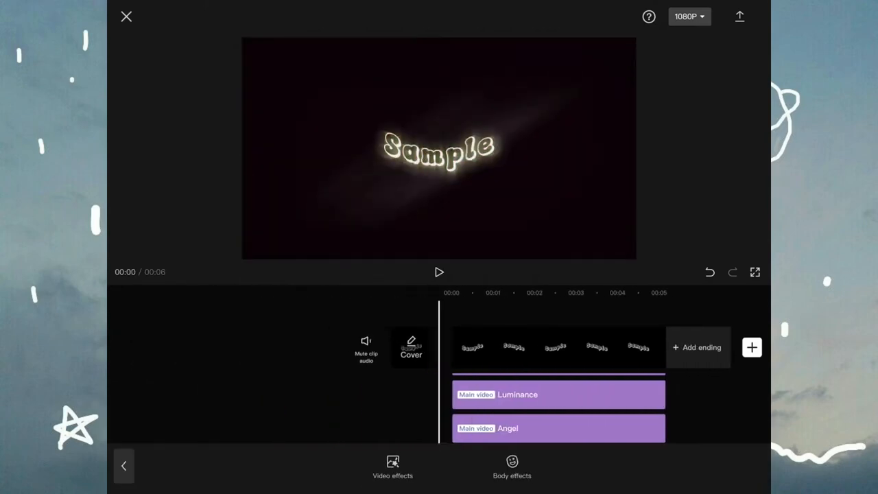
- Apply the Vapor effect from the Shadow category for a purple haze
click(392, 466)
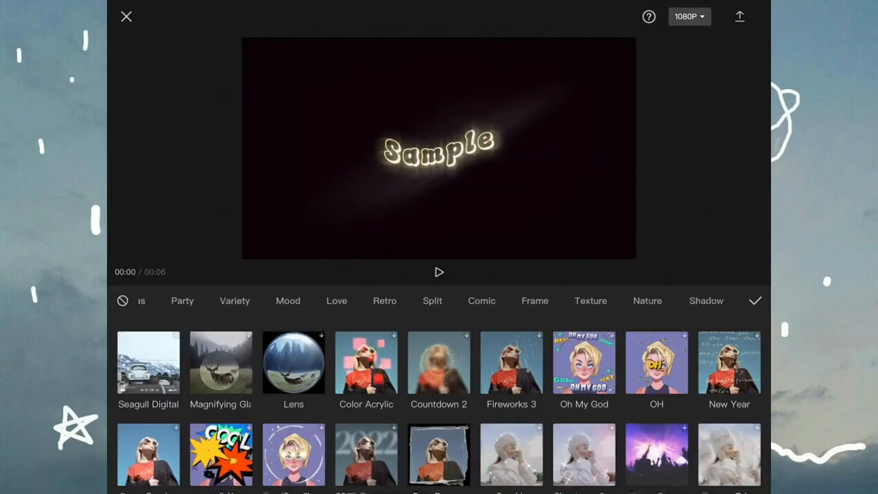
scroll(left, 3)
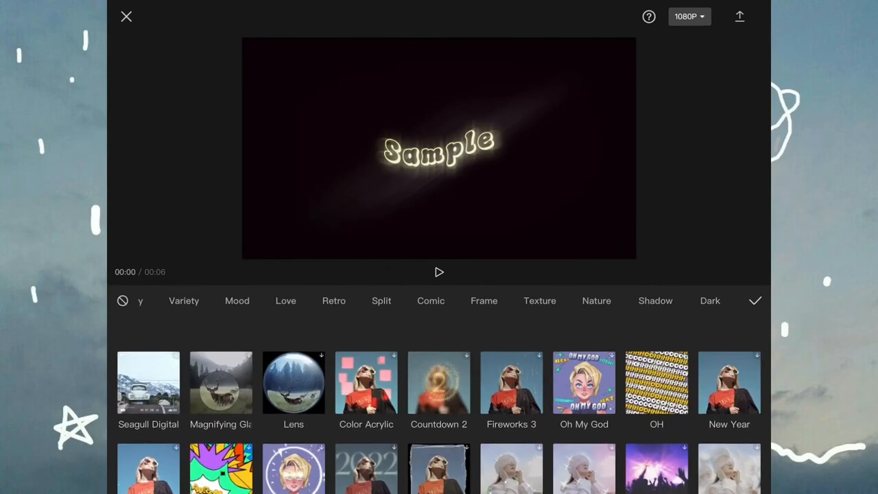
click(654, 300)
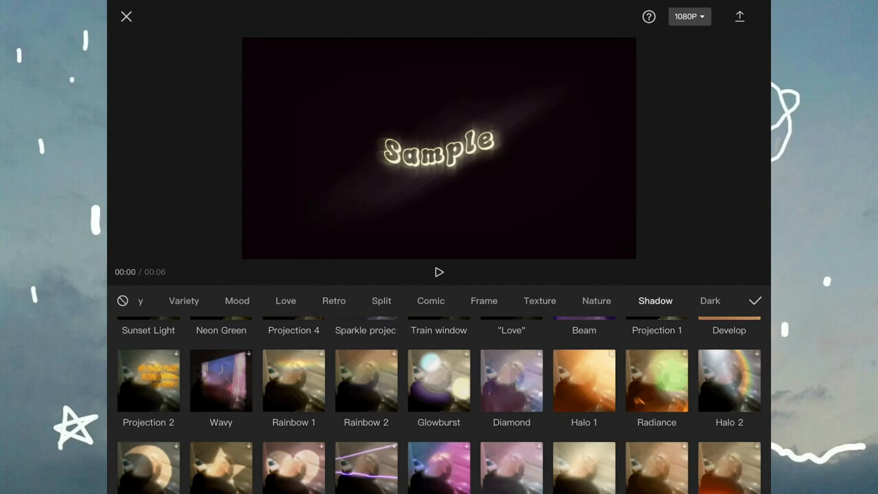
scroll(down, 3)
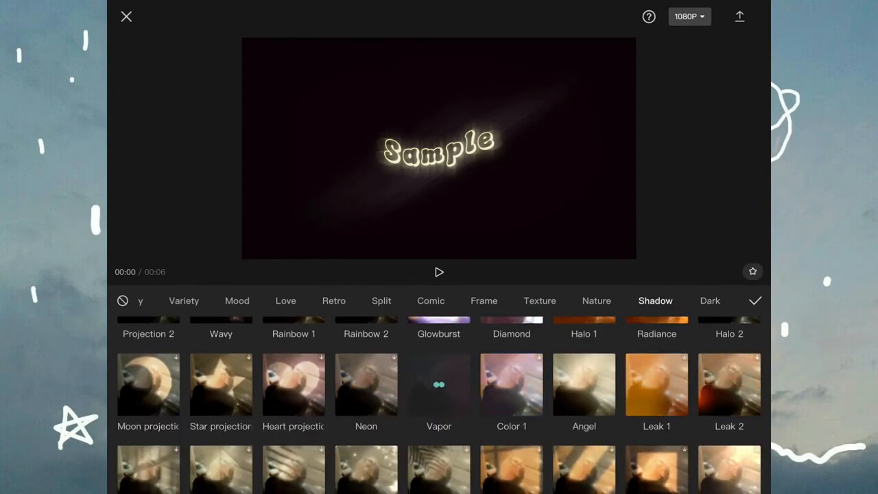
click(439, 384)
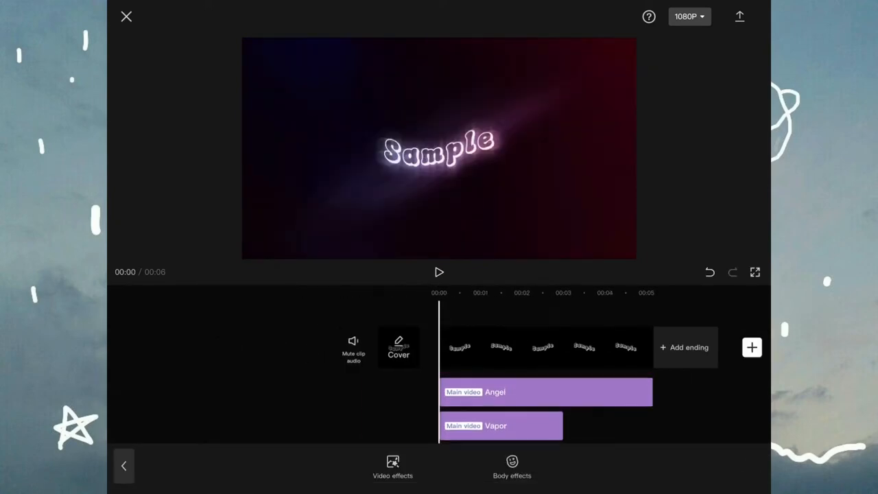
- Select the Vapor effect and raise its speed to 38, then confirm
click(493, 425)
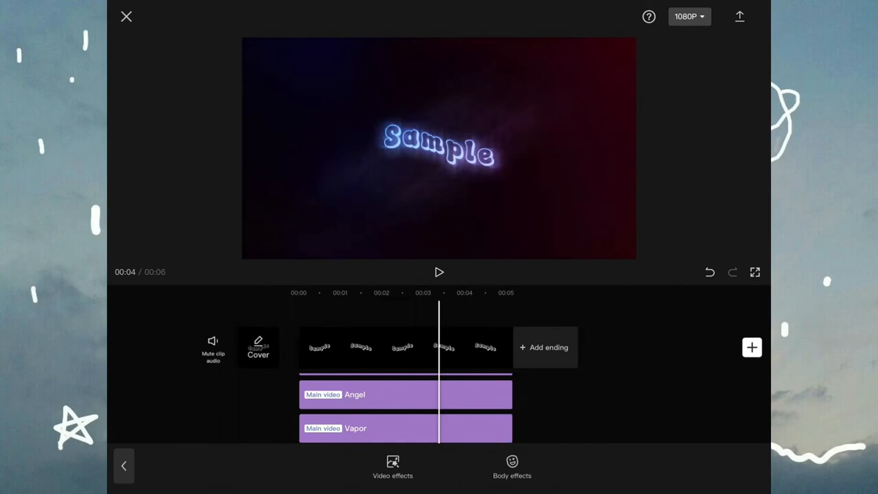
click(439, 272)
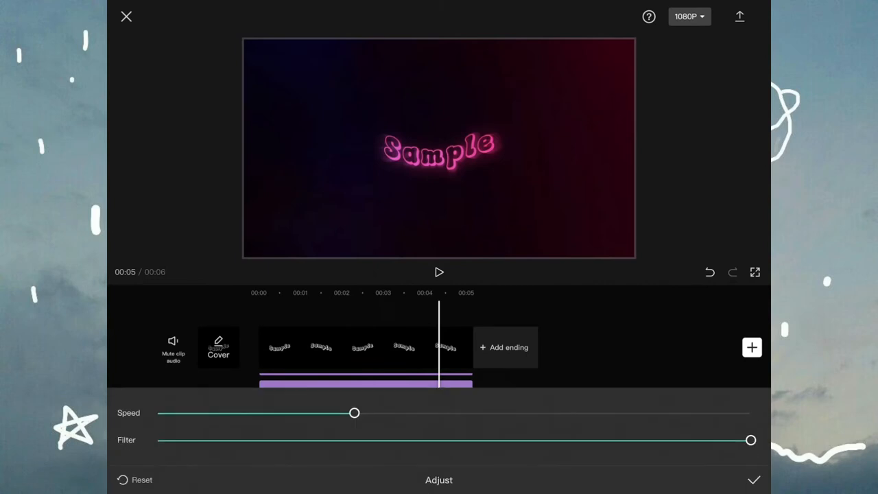
drag(354, 411, 389, 411)
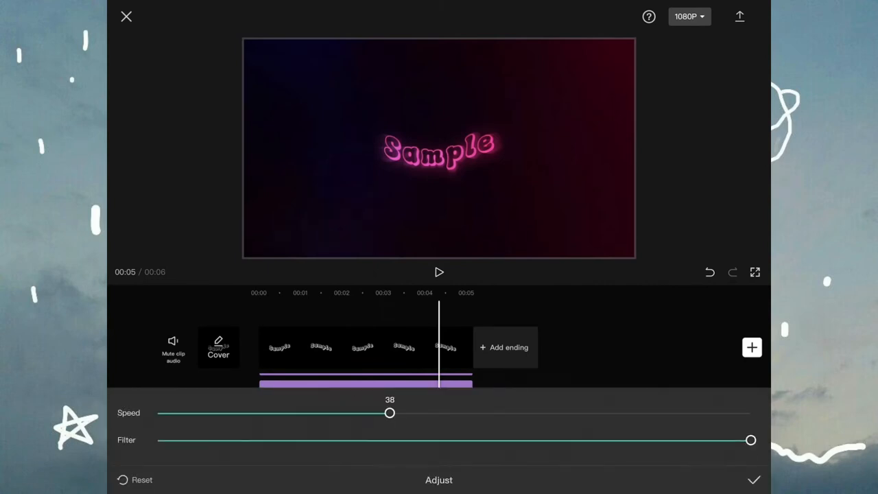
click(439, 272)
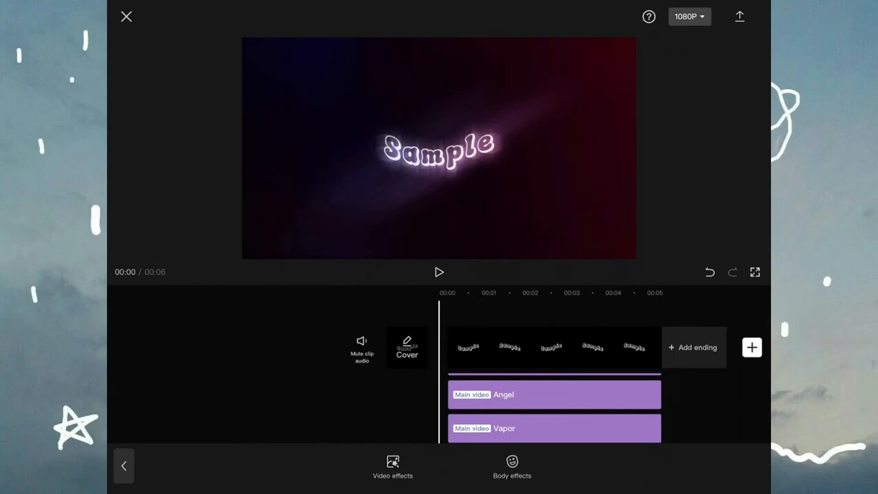
- Browse the Basic and Bling effect categories and preview a sparkle effect
click(392, 466)
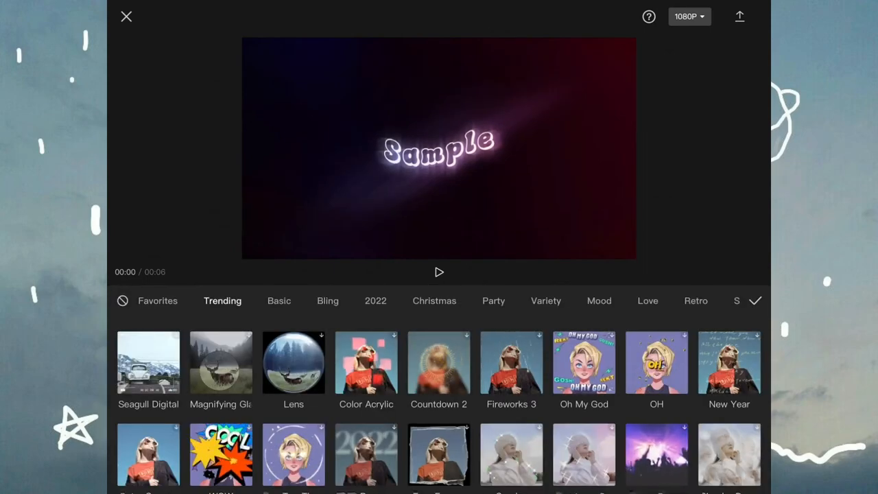
click(278, 300)
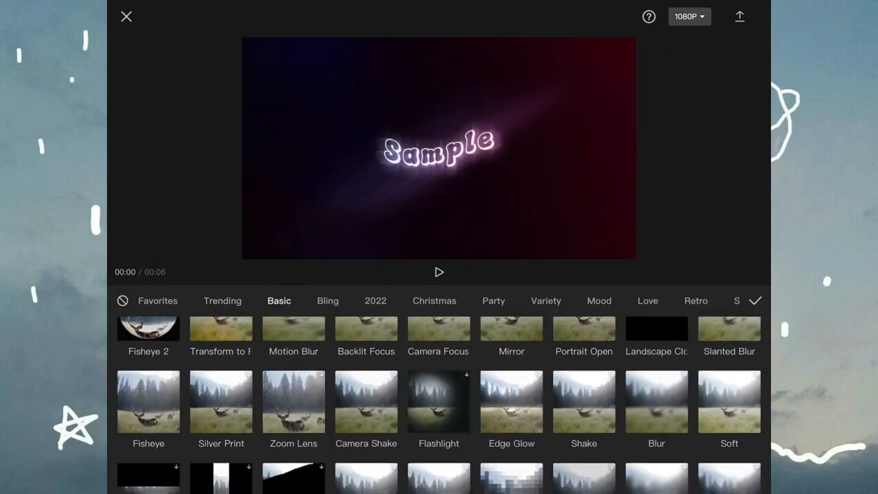
scroll(down, 3)
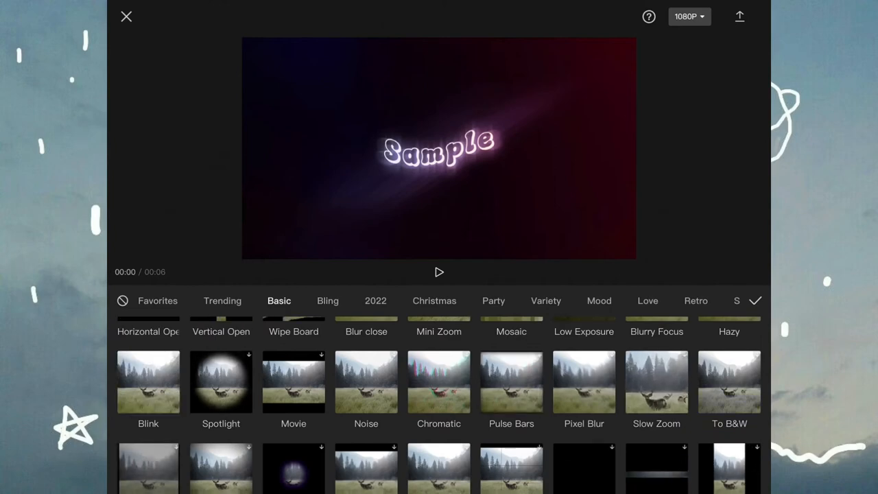
click(326, 301)
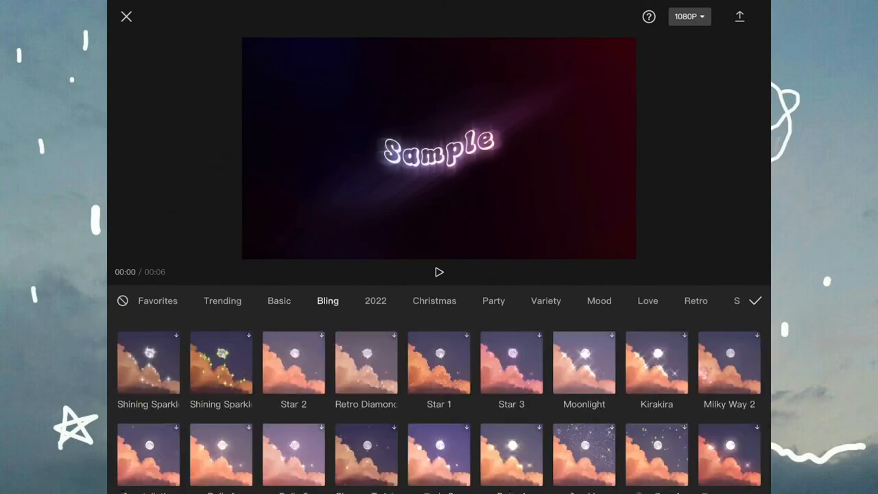
scroll(up, 3)
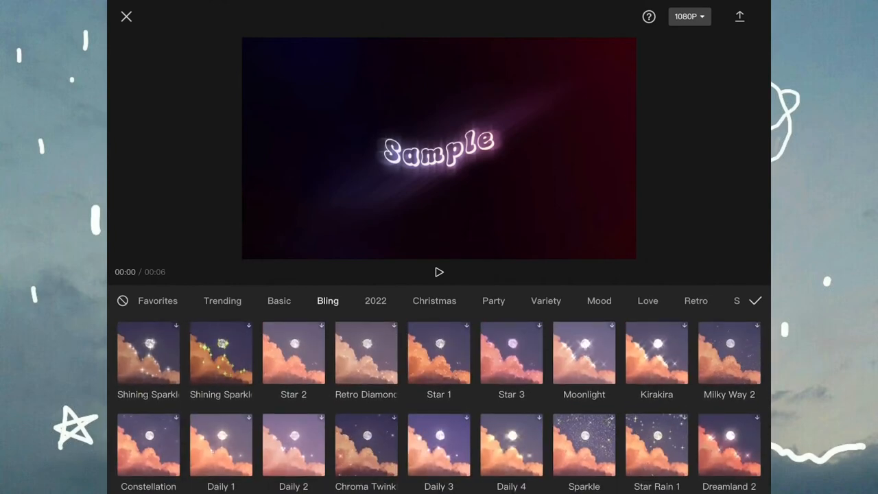
click(148, 353)
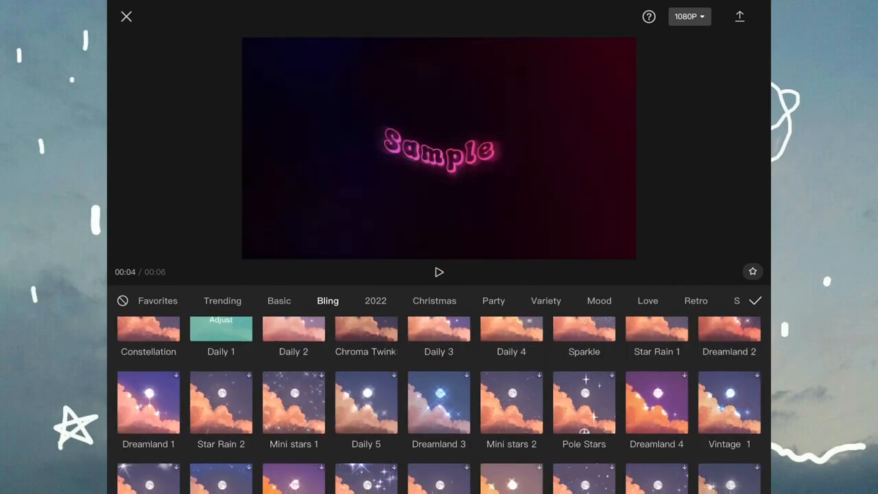
- Look through the Basic and Trending categories for the Shining Sparkles effect
scroll(down, 3)
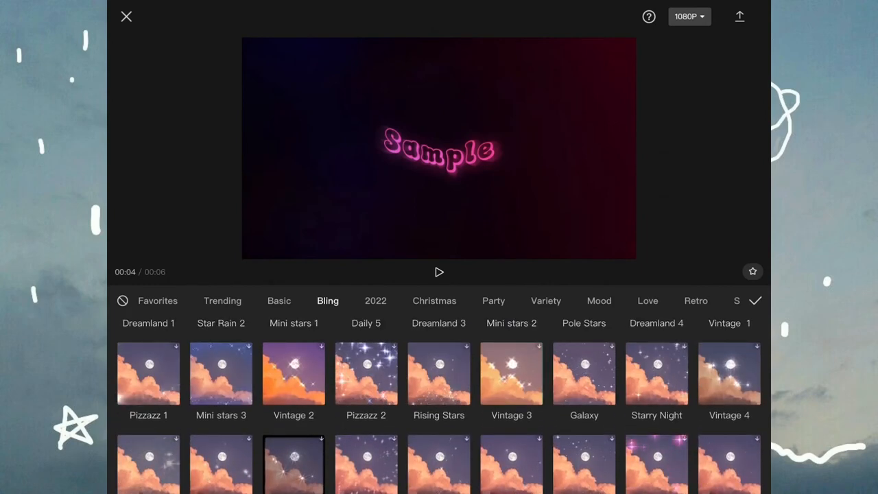
click(278, 301)
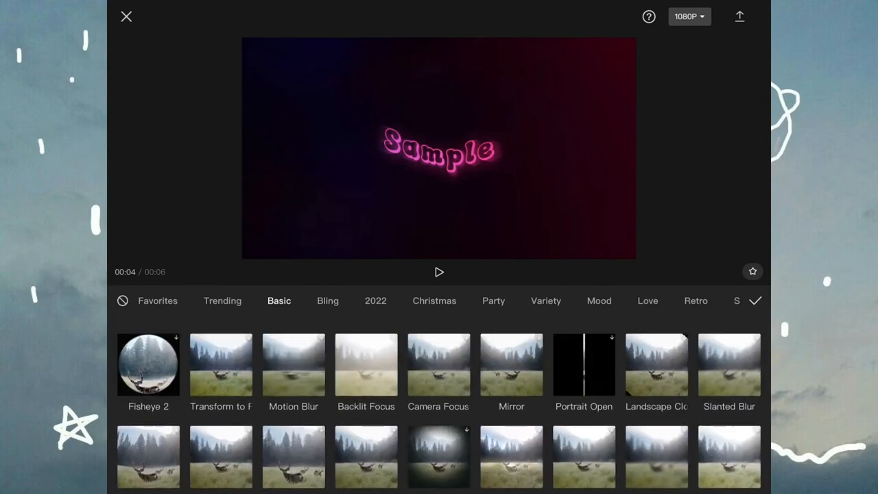
click(222, 300)
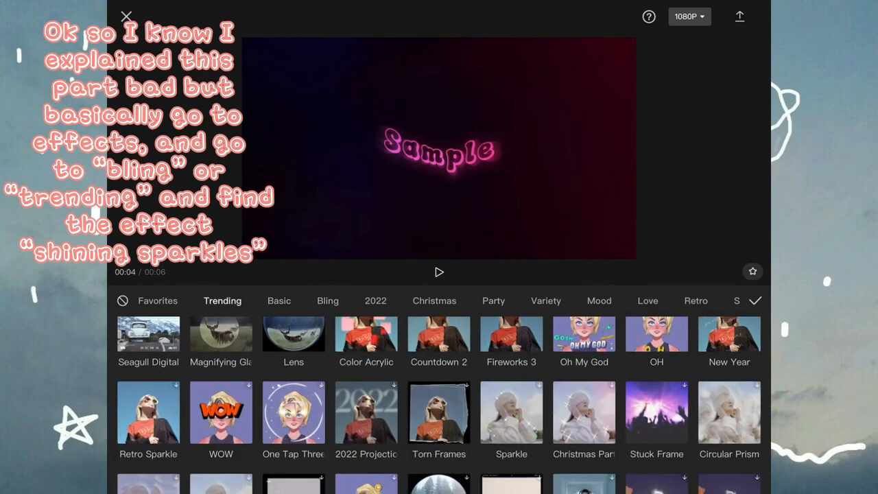
scroll(down, 3)
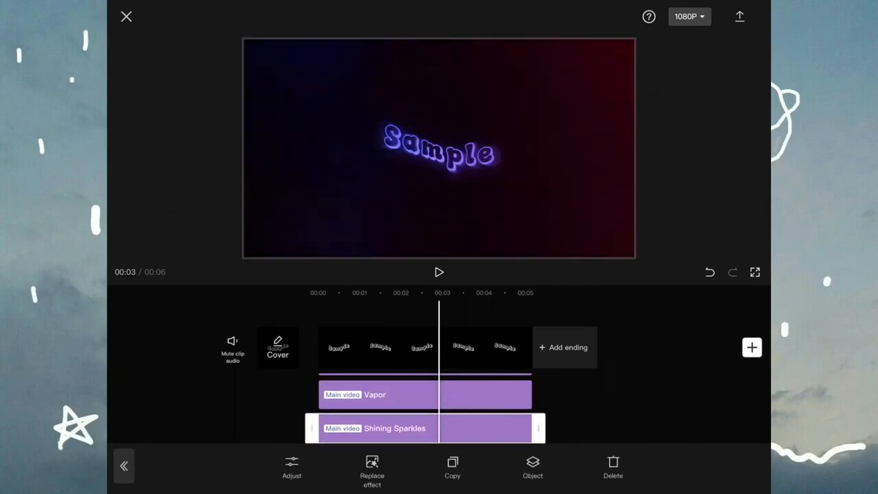
- Pause the sparkling Sample preview and return to the Bling video effects catalog
click(439, 271)
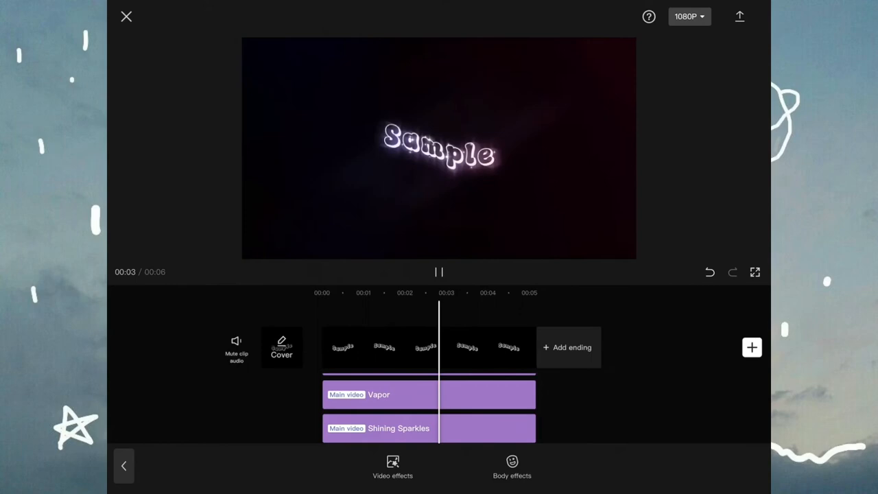
click(439, 271)
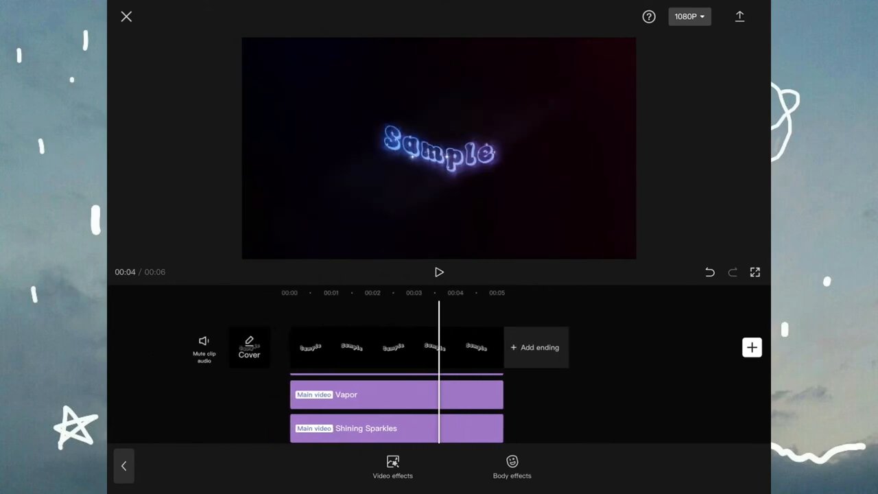
click(392, 467)
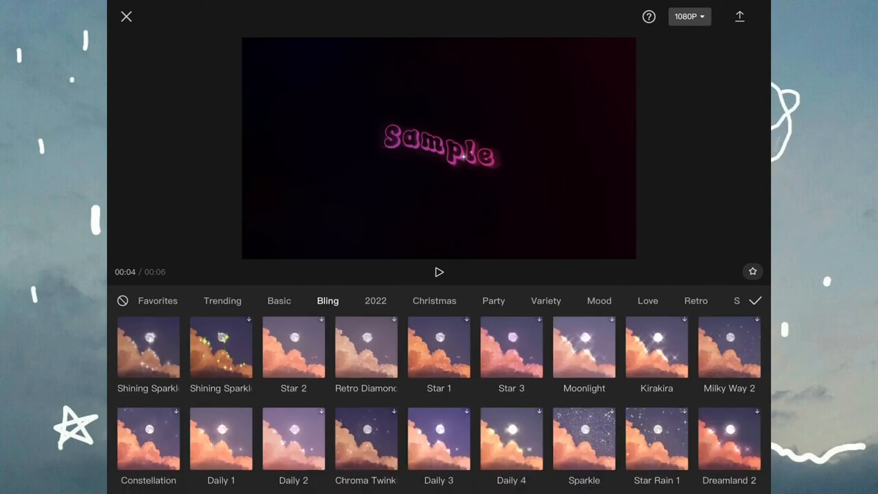
- Try Star 1, then add the Star 3 twinkle effect beneath Shining Sparkles
click(439, 345)
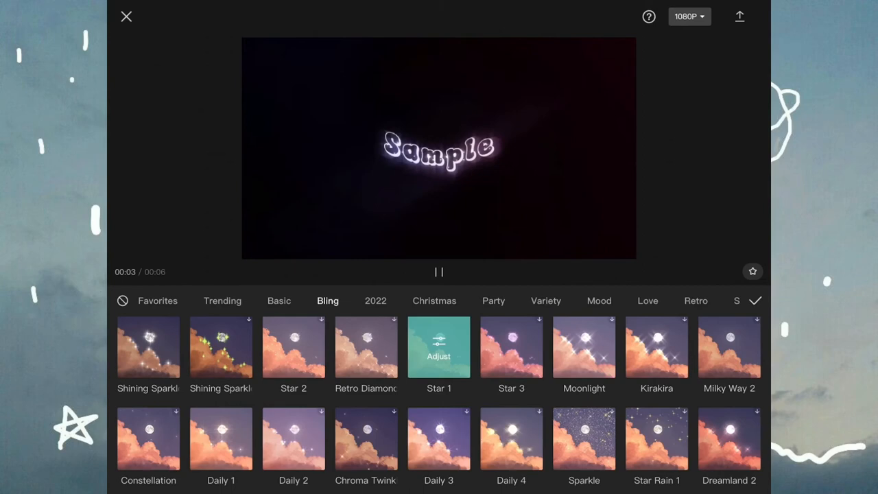
click(510, 346)
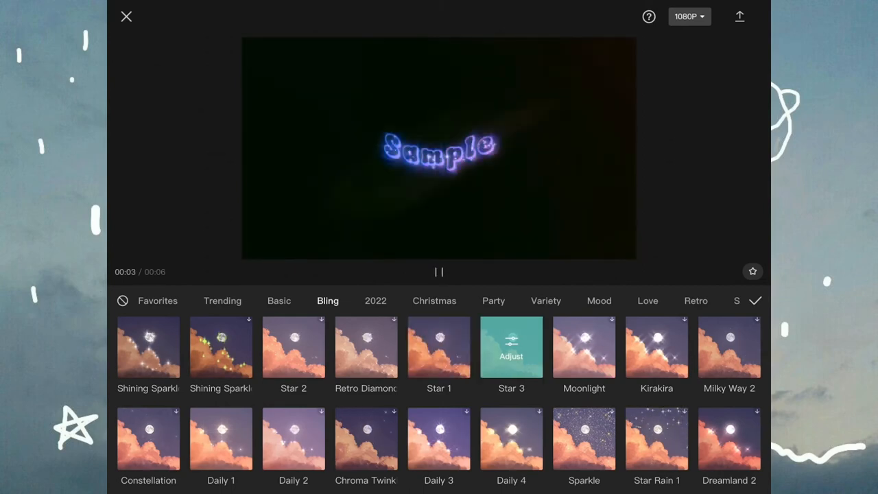
click(439, 271)
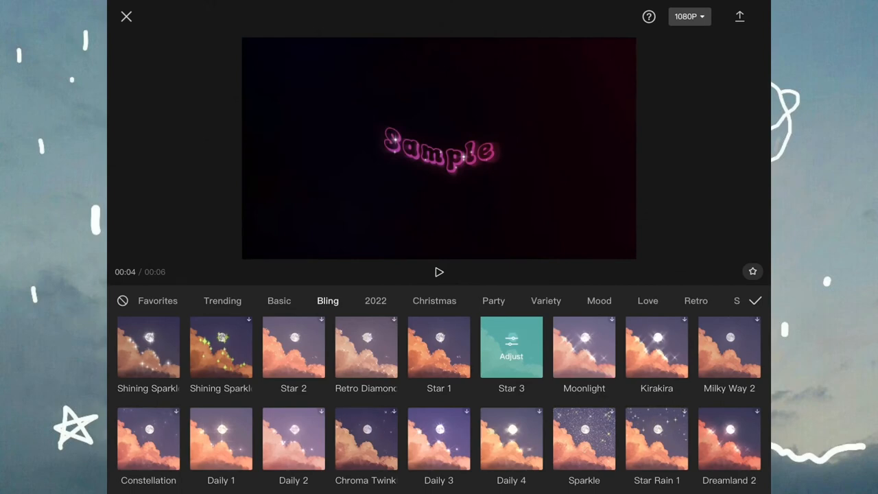
click(754, 300)
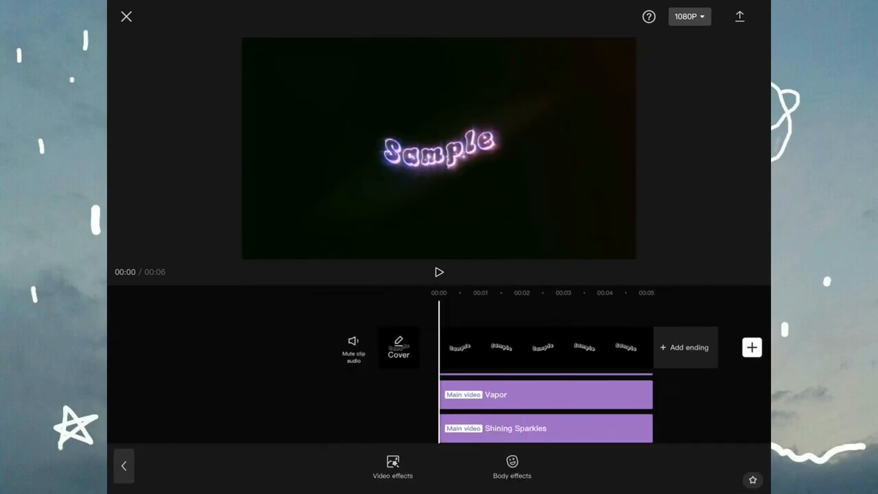
- Play the layered Sample text video and export it
click(546, 428)
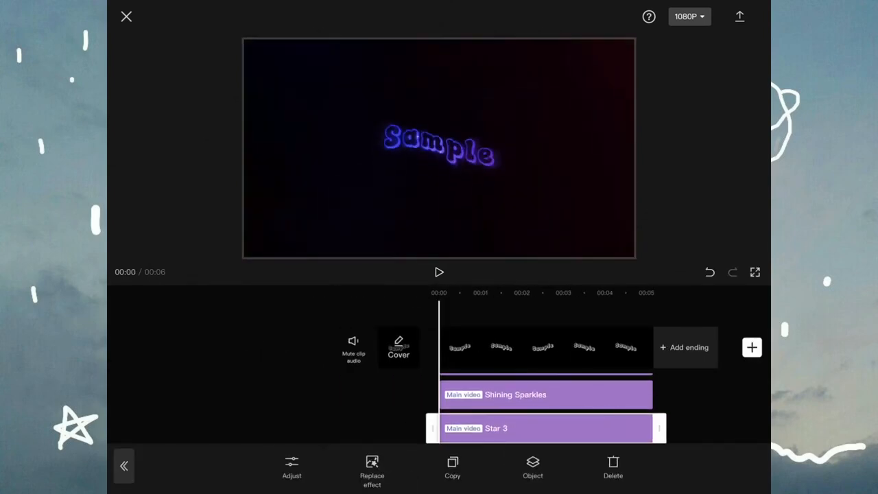
click(439, 272)
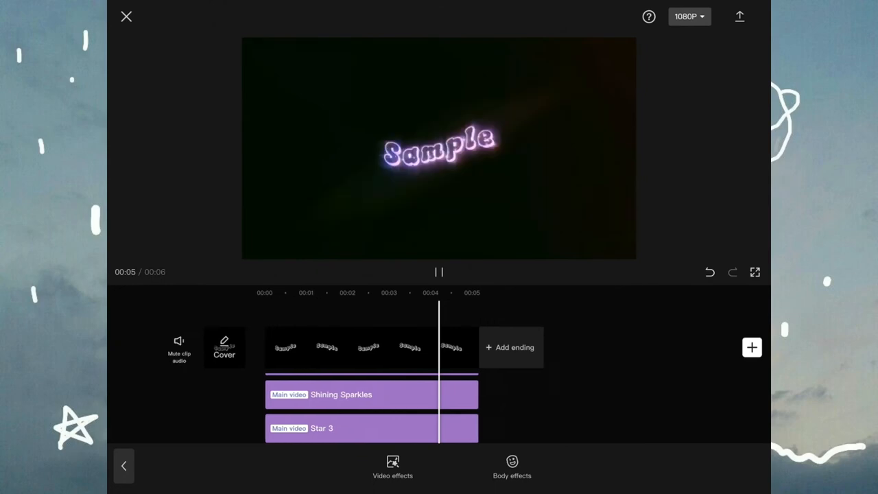
click(739, 17)
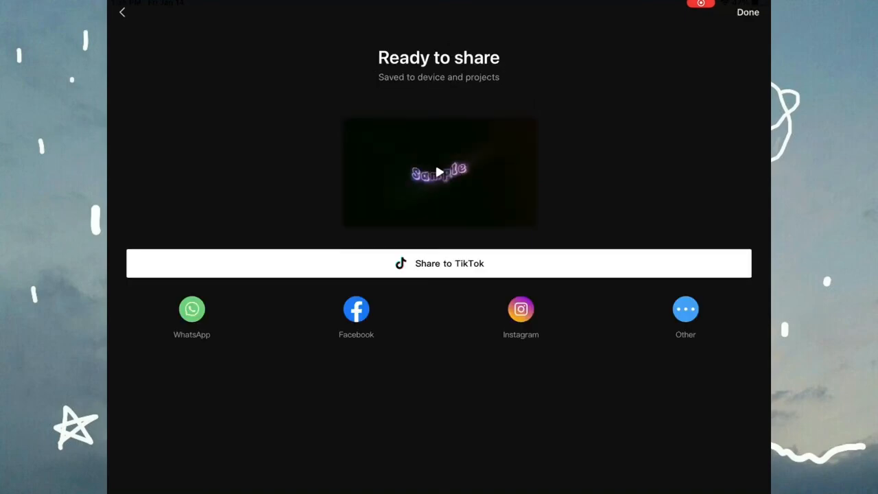
- Finish sharing and start a new project from the purple-pink gradient photo
click(746, 11)
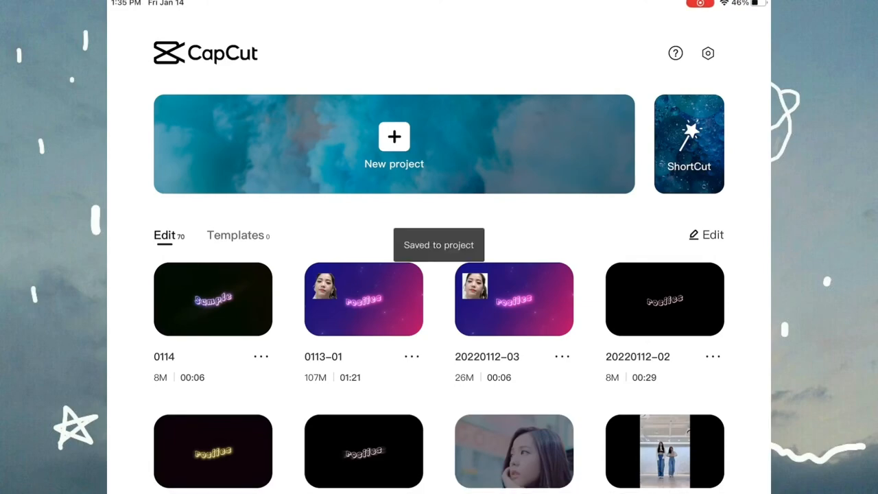
click(394, 144)
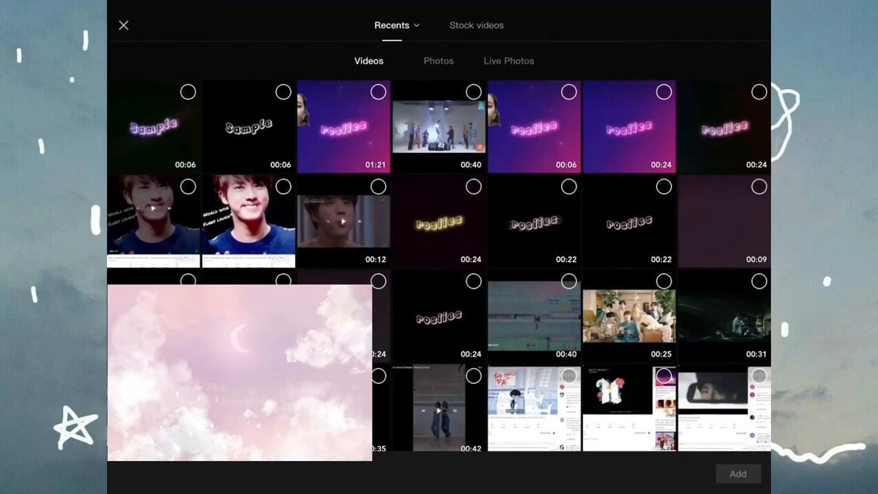
click(439, 61)
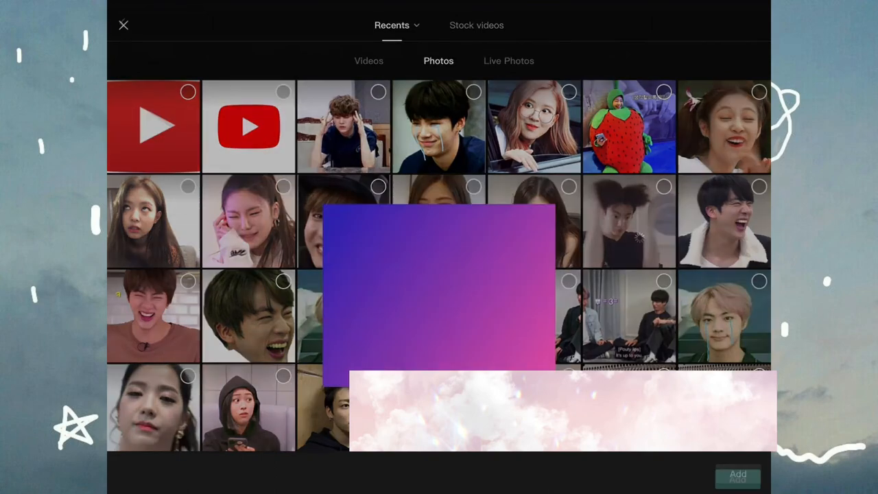
click(738, 474)
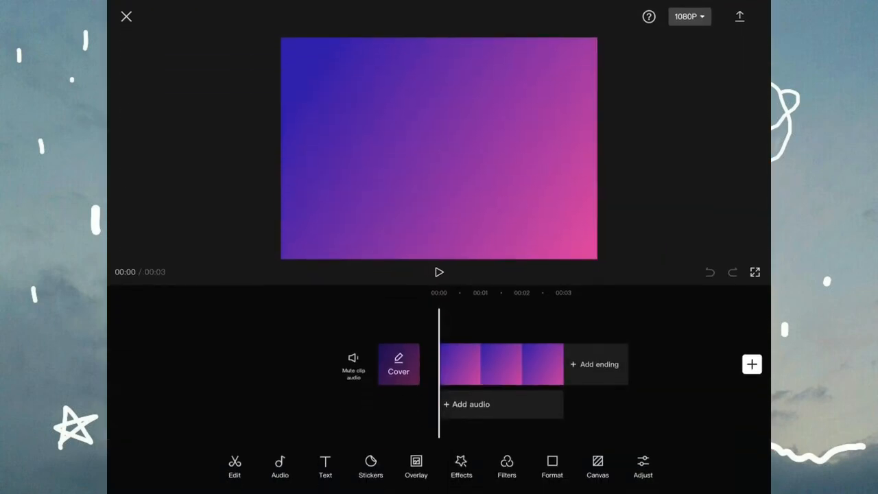
- Set the gradient project's format to widescreen 16:9
click(597, 466)
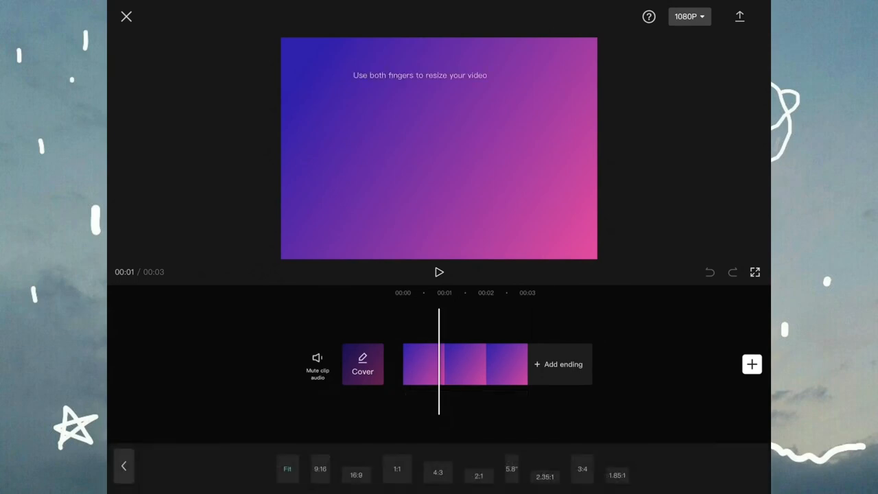
click(463, 364)
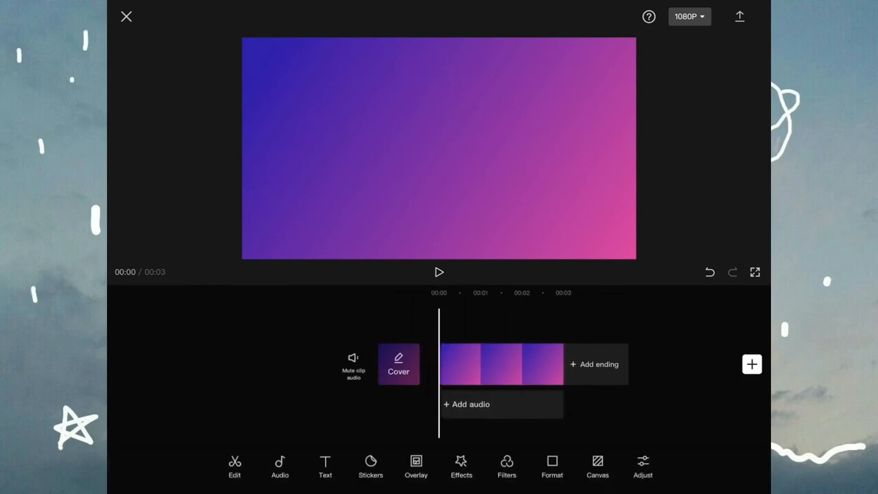
click(752, 364)
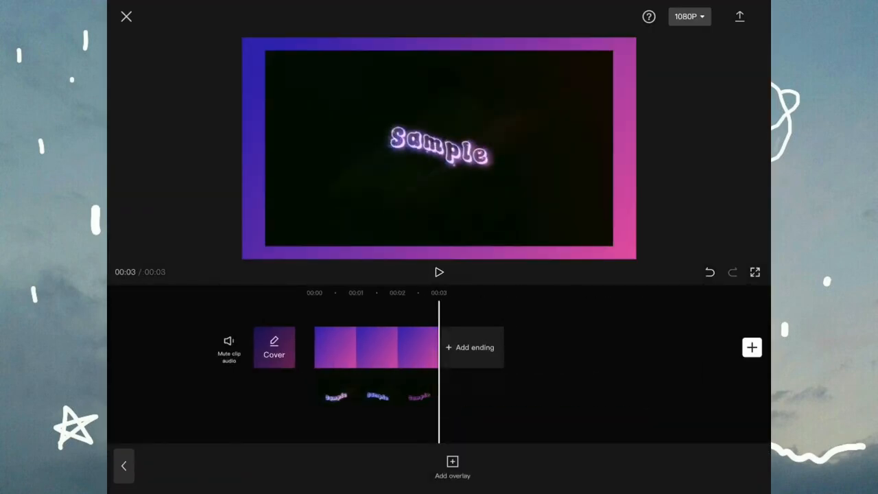
- Undo the overlay cut so the Sample video runs its full six seconds, and select it
click(710, 271)
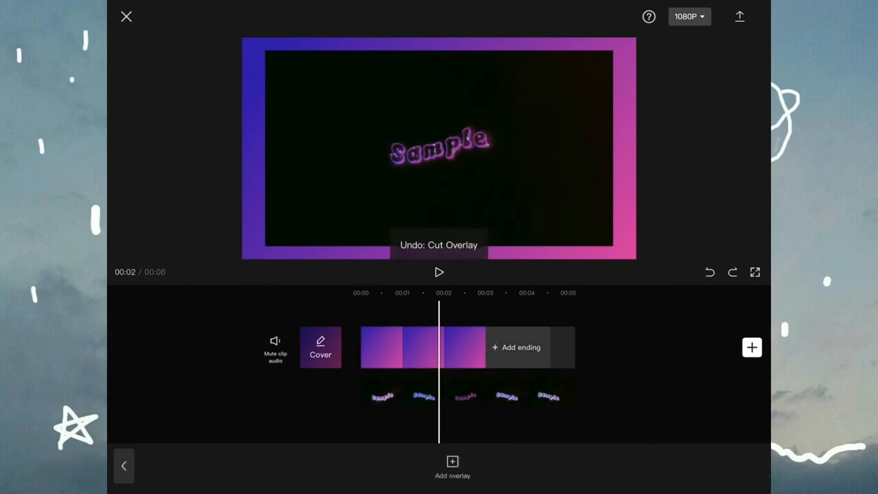
click(480, 347)
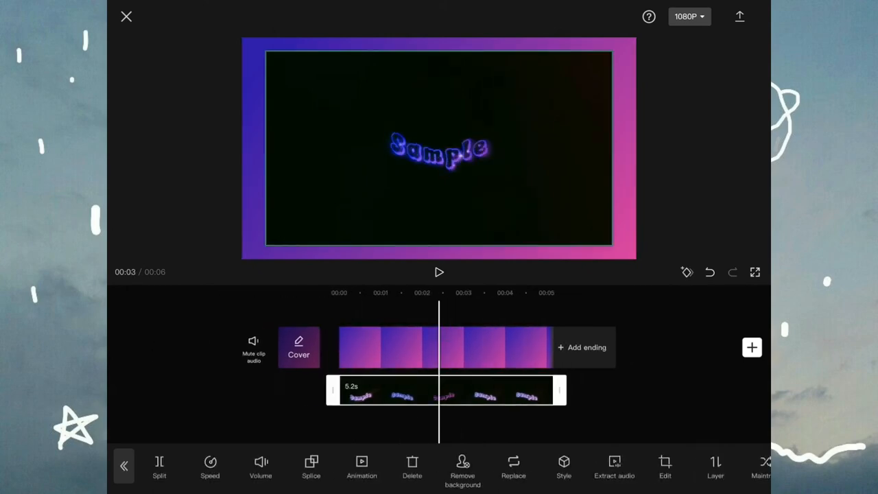
- Apply a Lighten/Screen-style blend mode so the overlay's black background disappears over the gradient
click(310, 466)
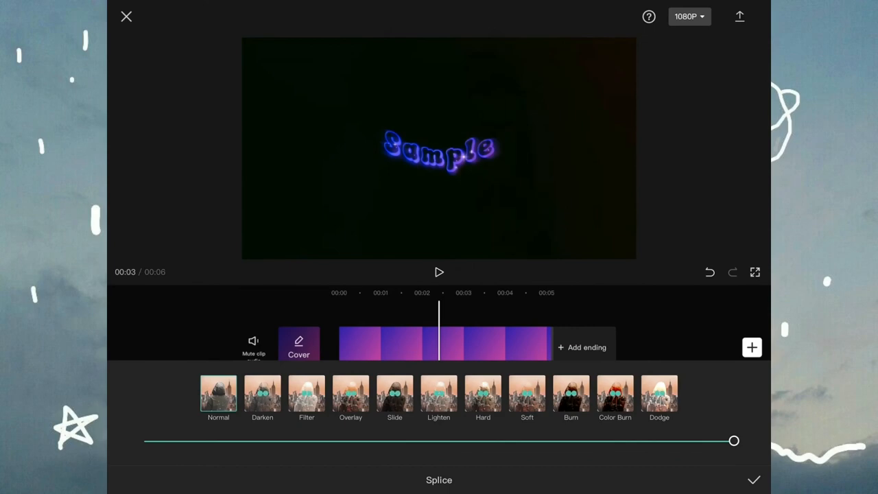
click(306, 395)
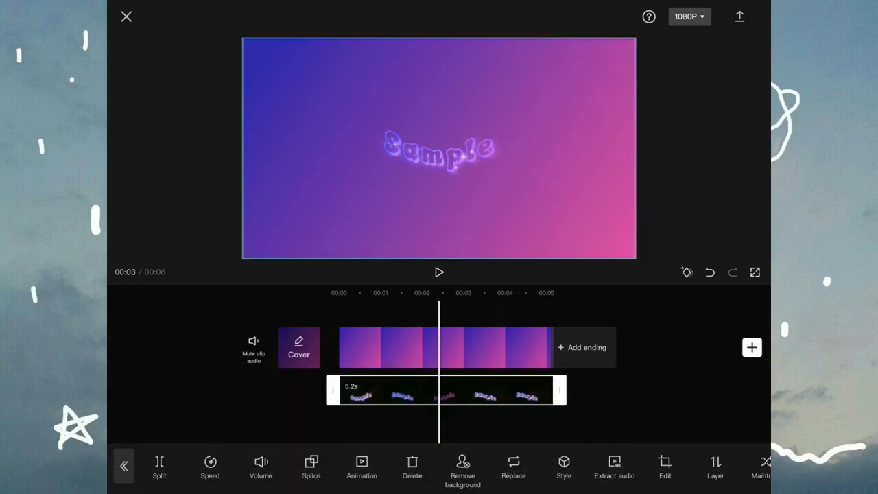
click(310, 466)
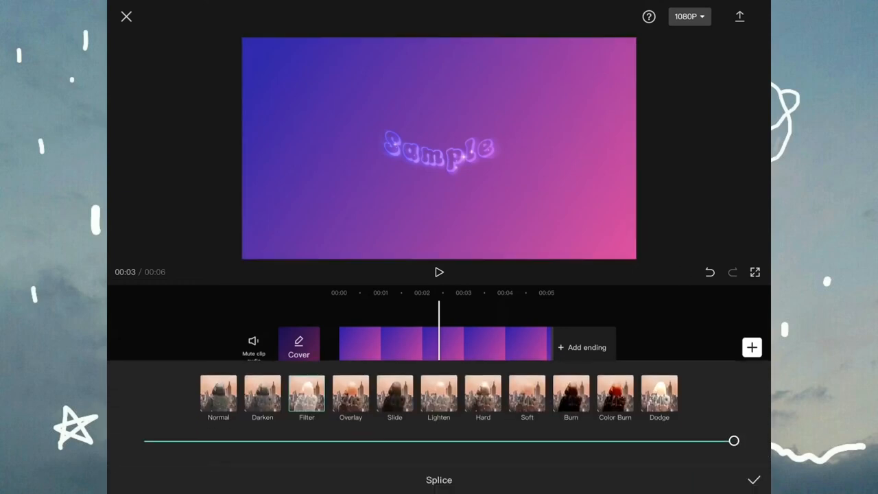
click(350, 397)
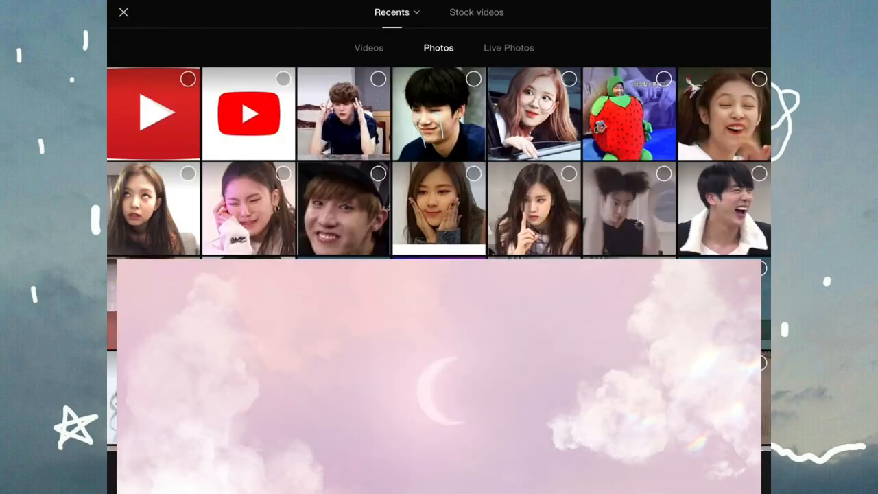
- Add a second image overlay from Photos to brighten the Sample text glow
scroll(up, 3)
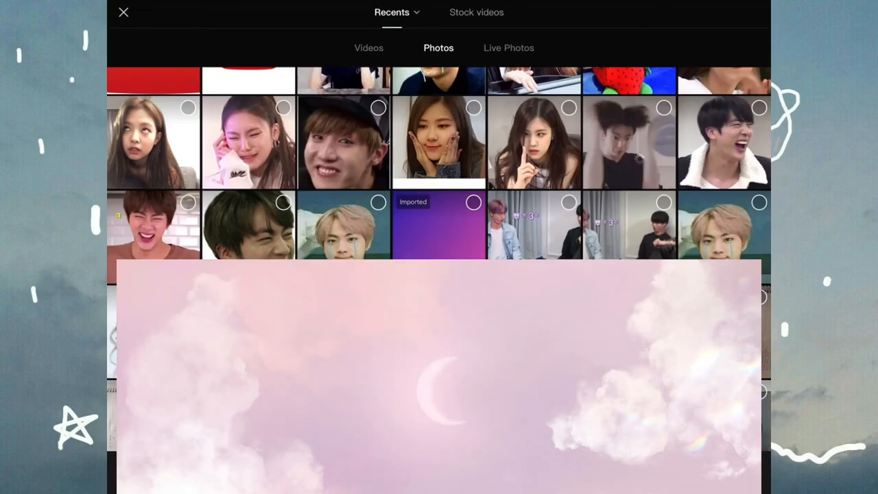
click(476, 13)
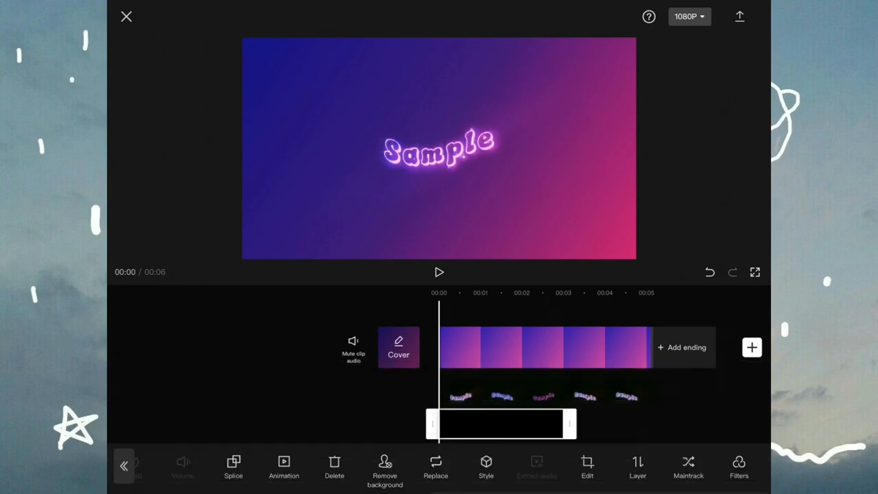
- Review the Sample text overlay and export the final gradient video
click(439, 271)
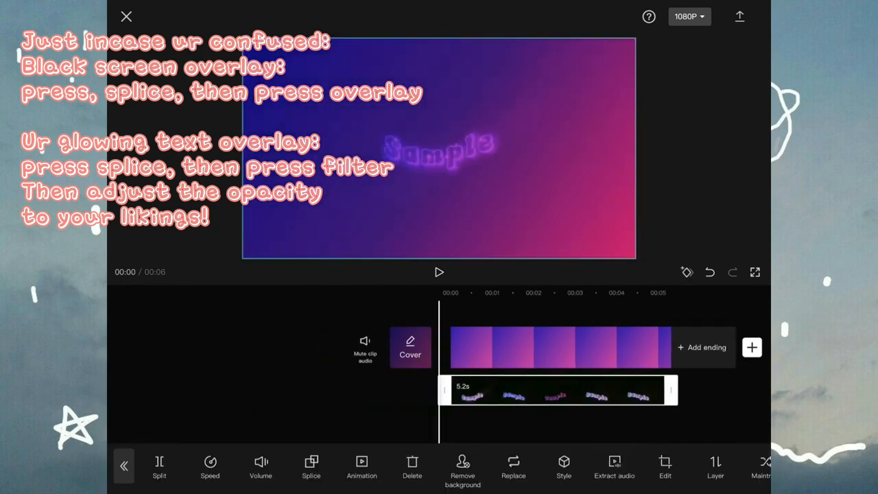
click(739, 17)
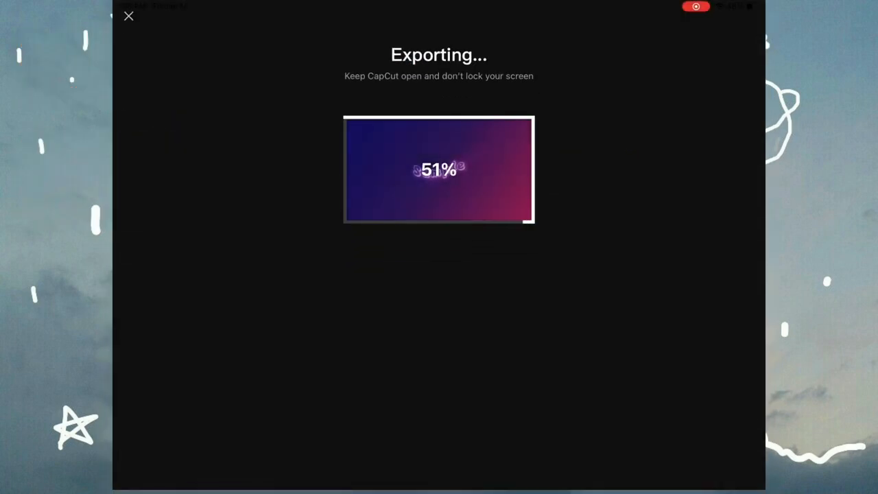